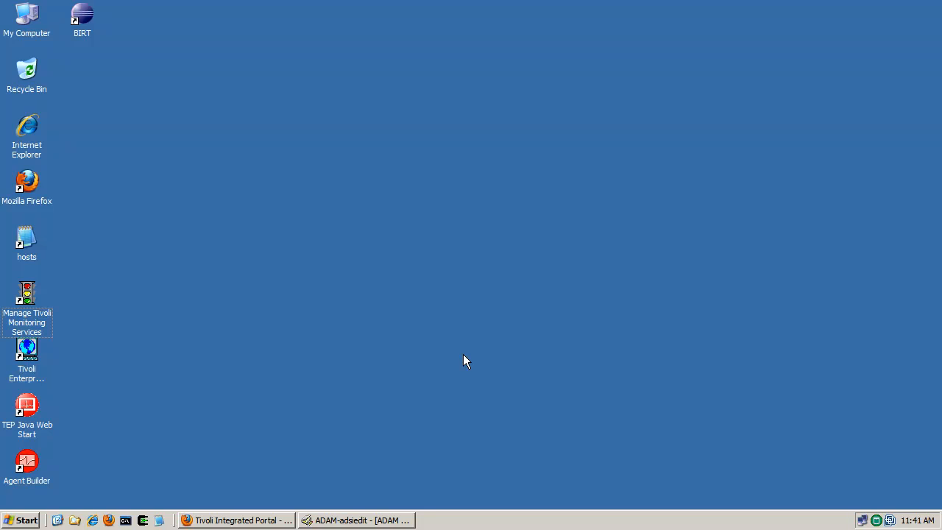
pyautogui.moveTo(254, 442)
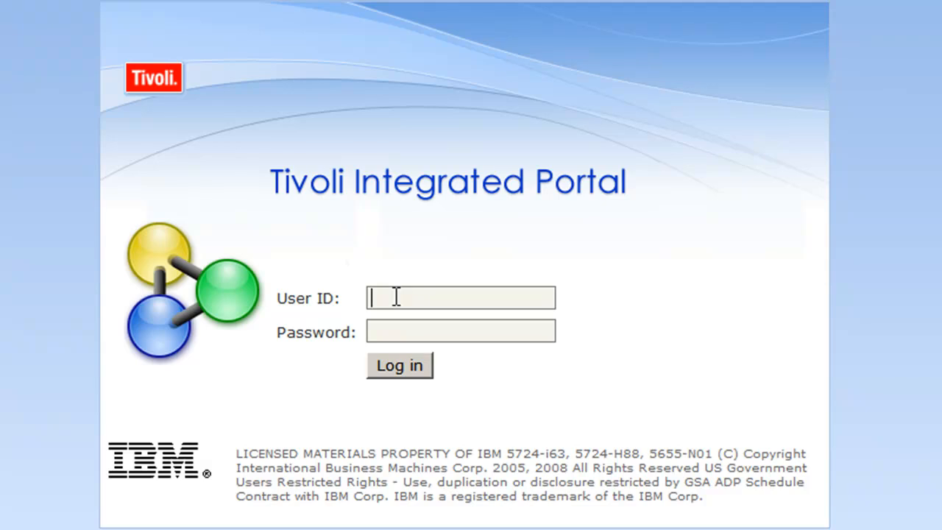
# Step: Sign in to the portal as tipadmin and land on the console Welcome page
pyautogui.write('tipadmin')
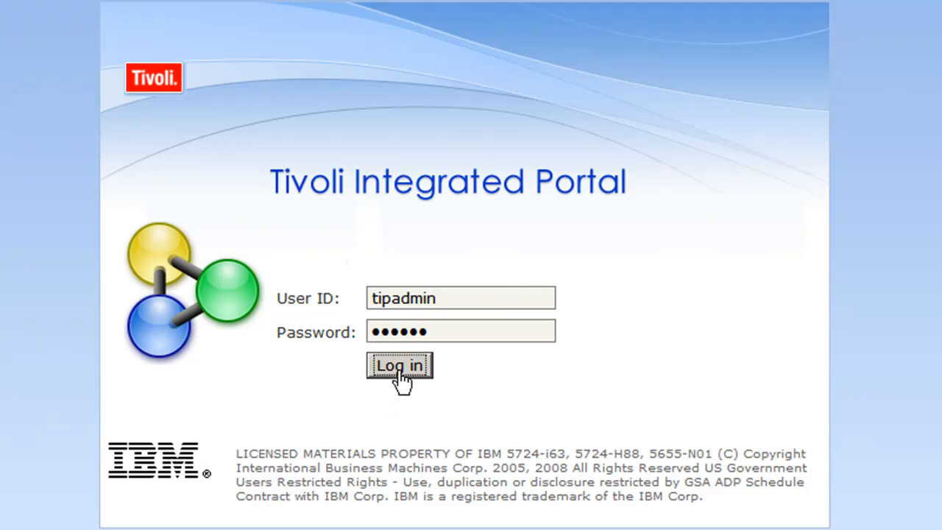
pyautogui.click(399, 365)
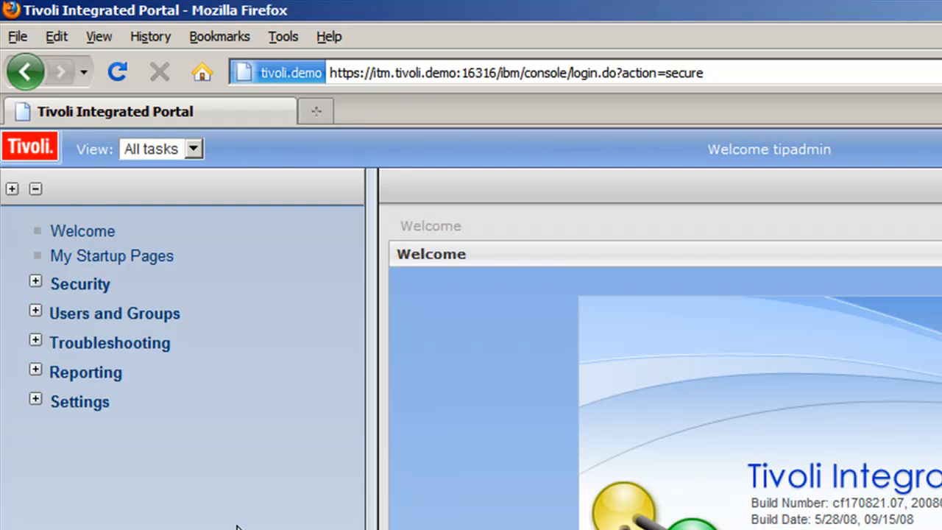
pyautogui.moveTo(156, 296)
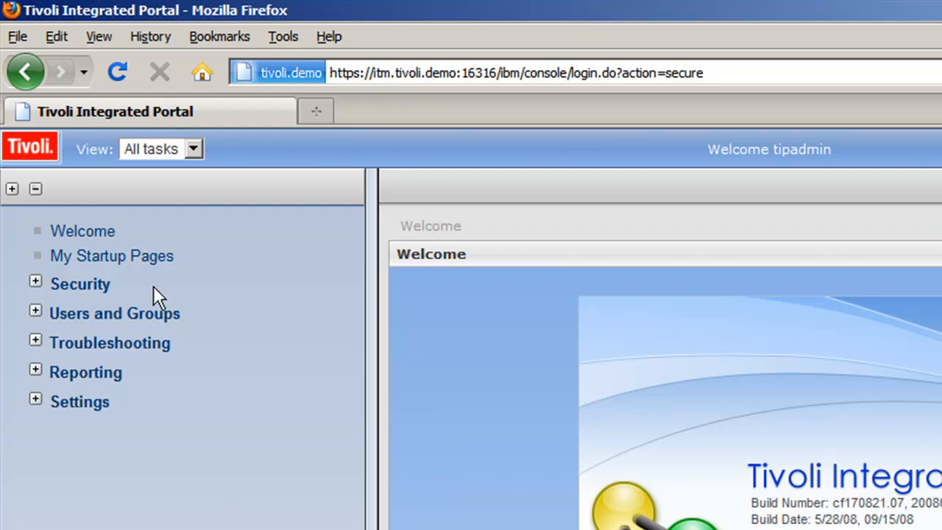
pyautogui.moveTo(126, 292)
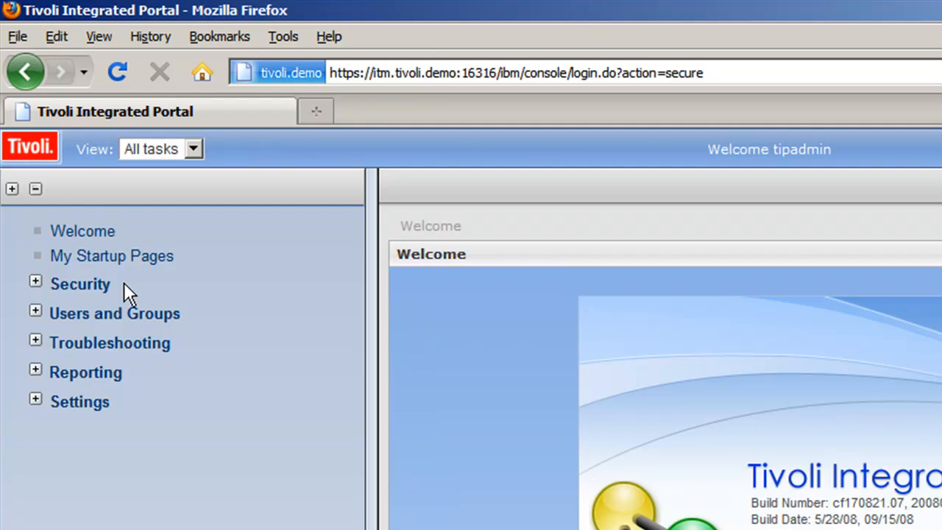
pyautogui.moveTo(80, 284)
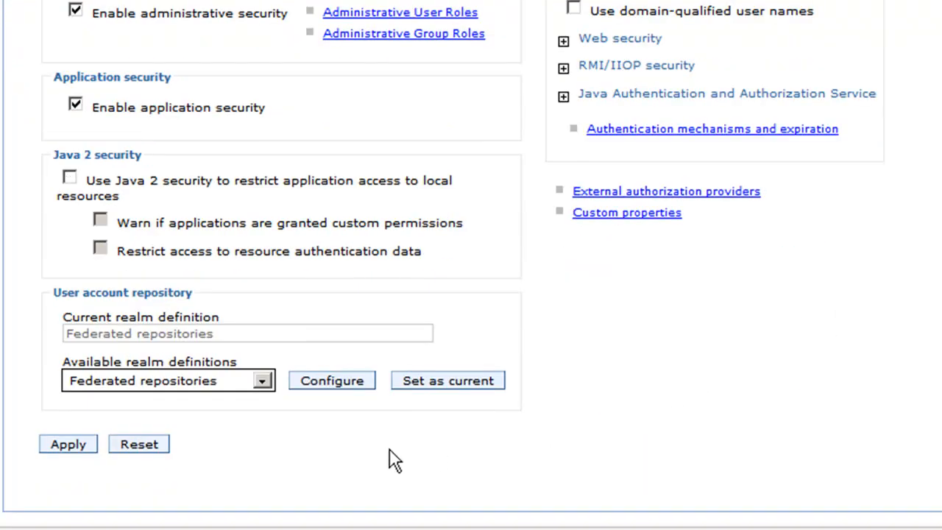
pyautogui.moveTo(265, 398)
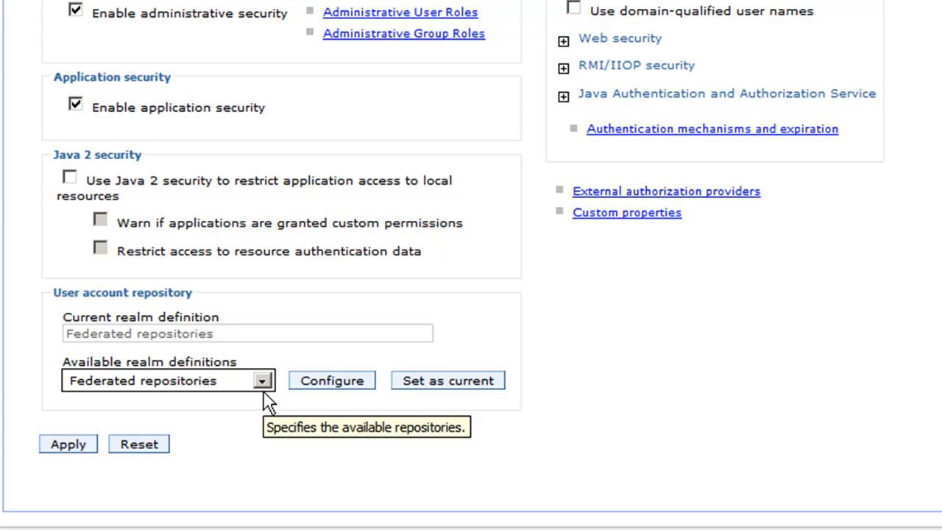
pyautogui.click(262, 380)
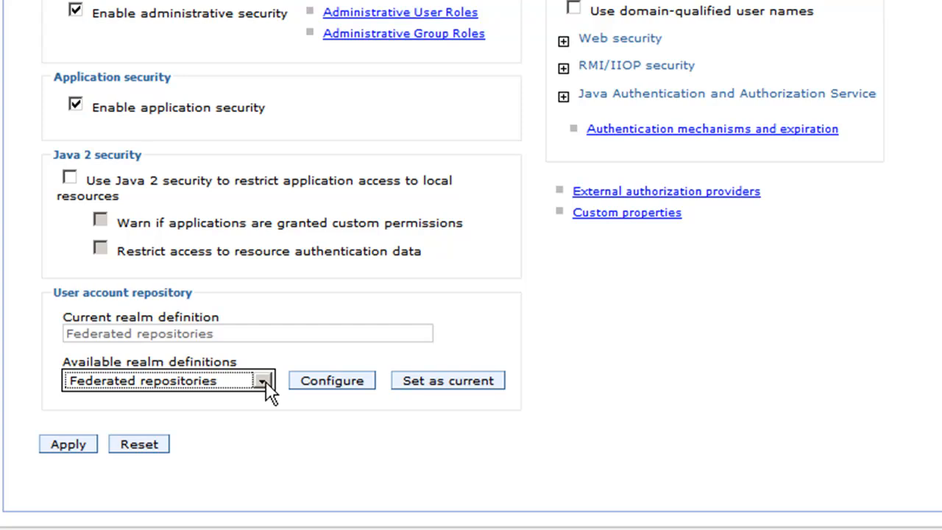
pyautogui.moveTo(332, 380)
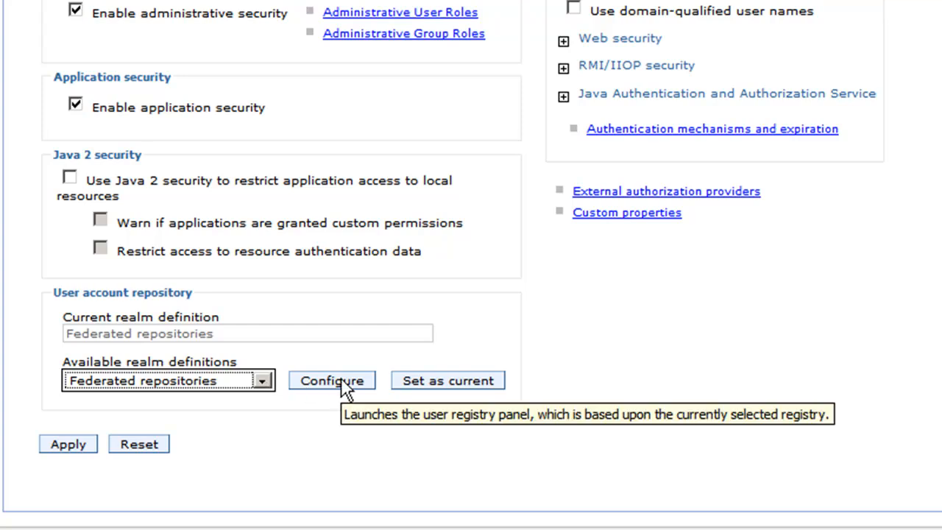
# Step: Reach the ISMRealm Federated repositories page listing only the file-based repository
pyautogui.click(331, 380)
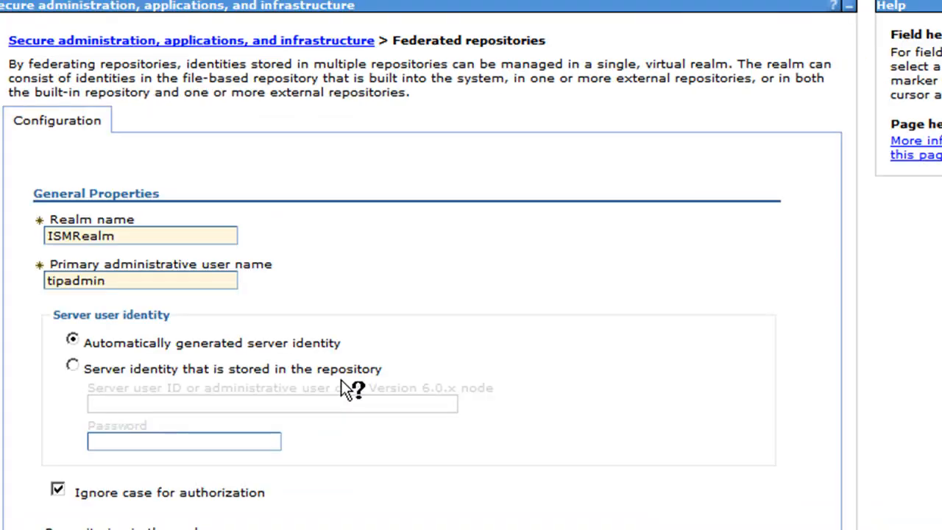
pyautogui.moveTo(420, 280)
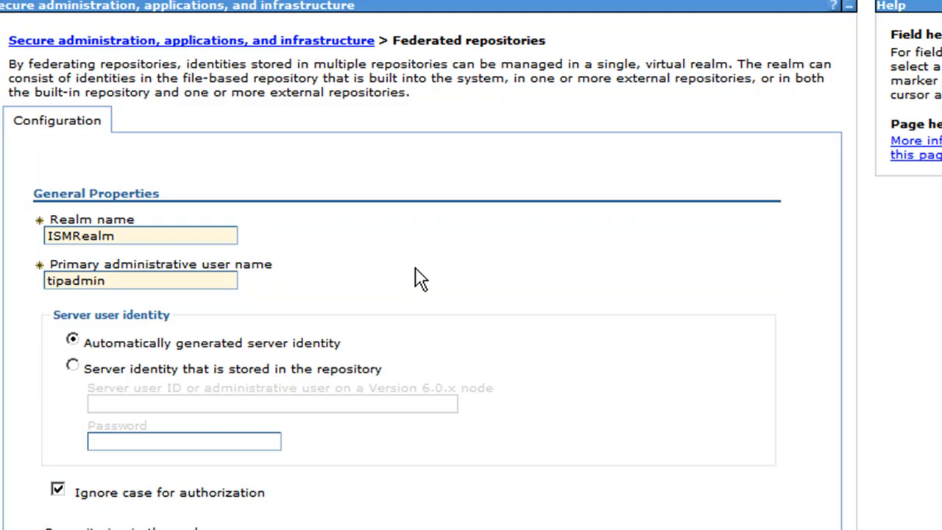
pyautogui.scroll(-3)
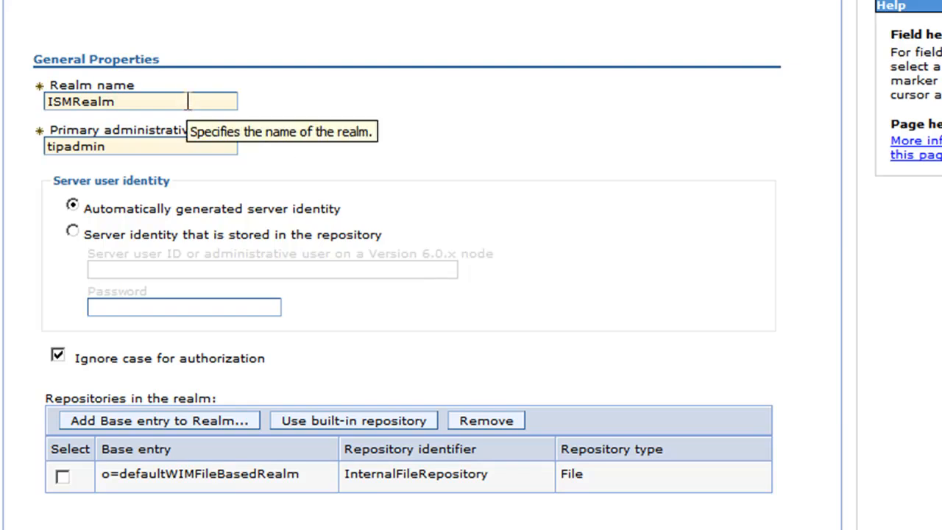
pyautogui.moveTo(183, 174)
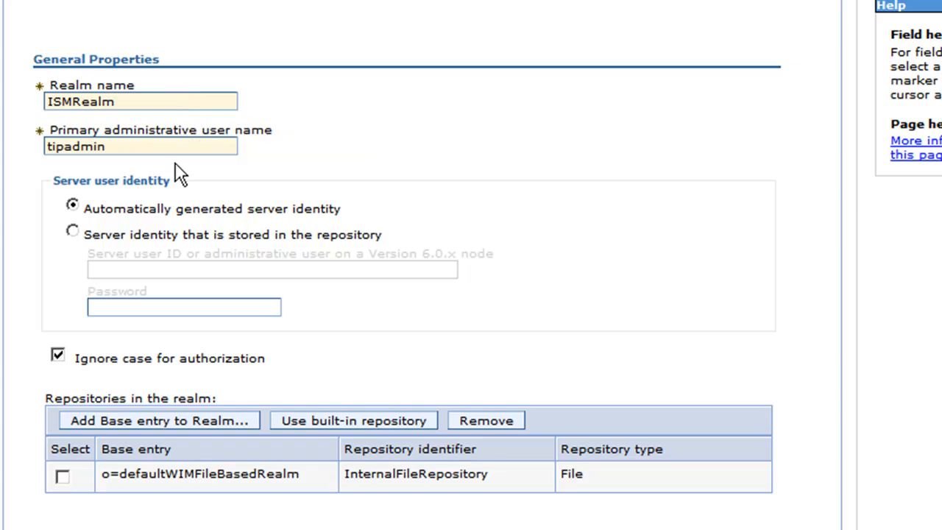
pyautogui.moveTo(184, 147)
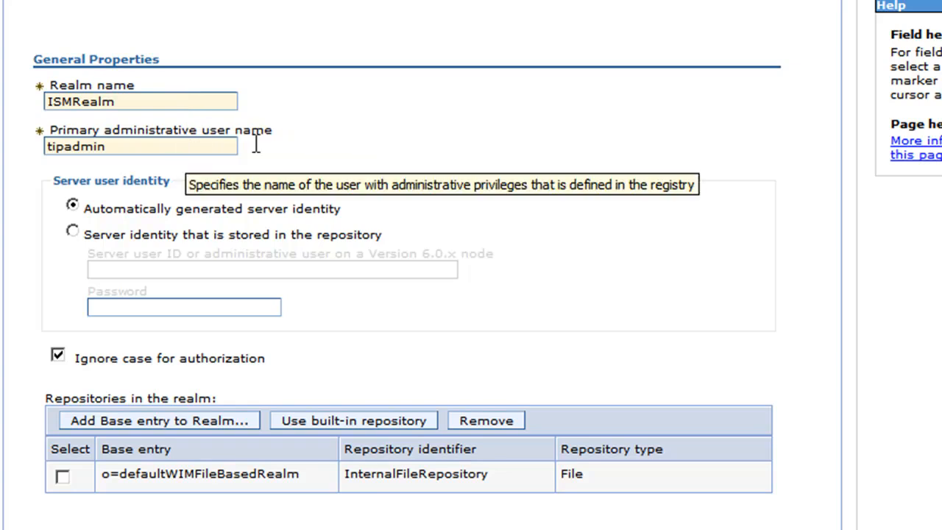
pyautogui.scroll(-3)
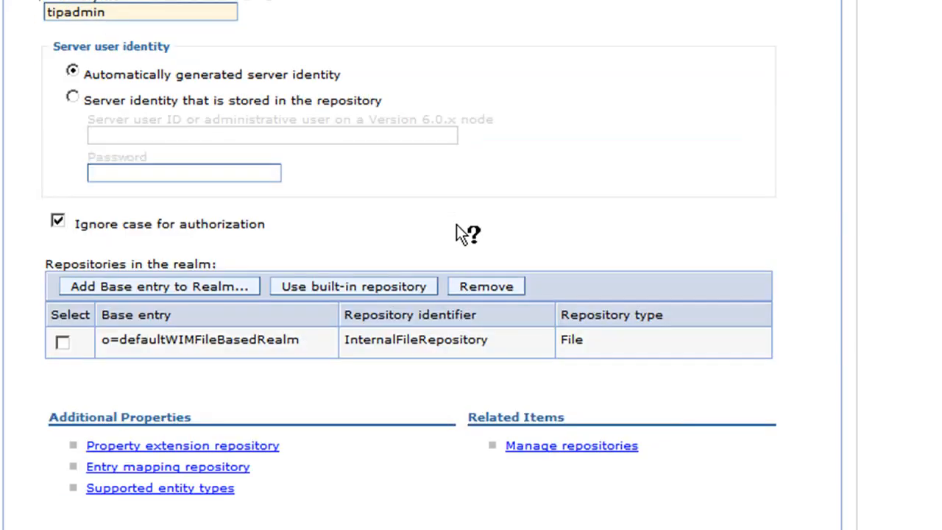
pyautogui.click(474, 234)
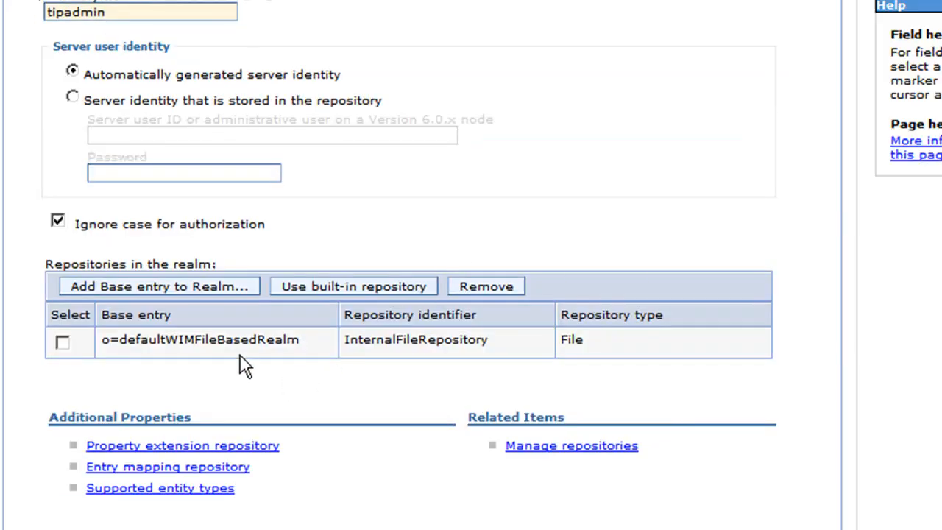
pyautogui.moveTo(237, 389)
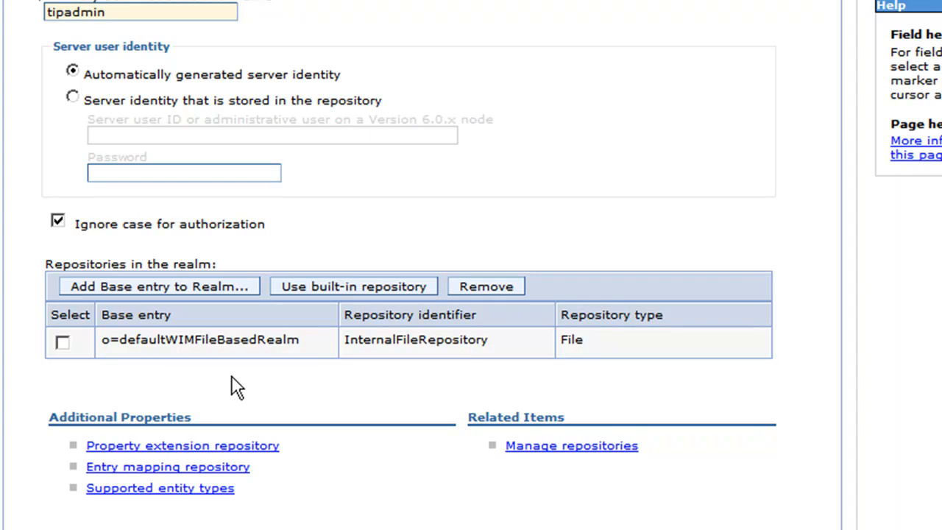
pyautogui.moveTo(215, 377)
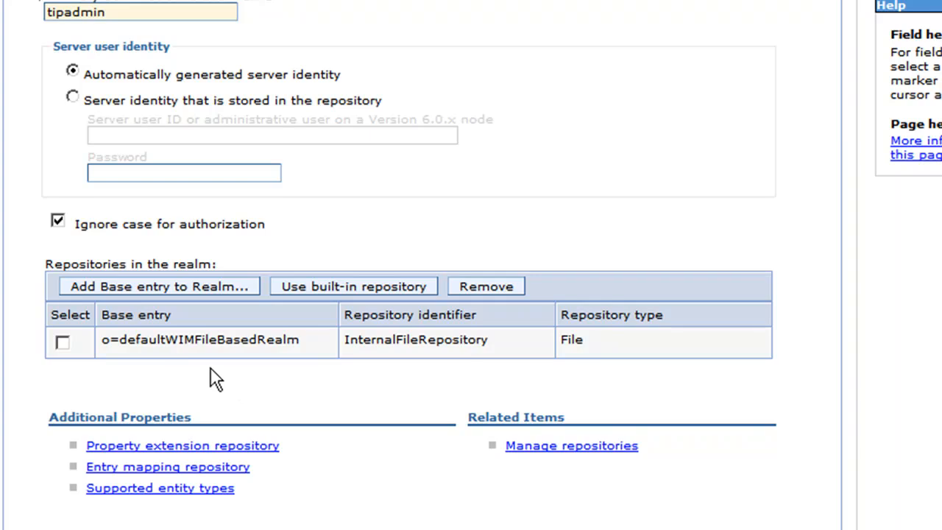
pyautogui.moveTo(368, 371)
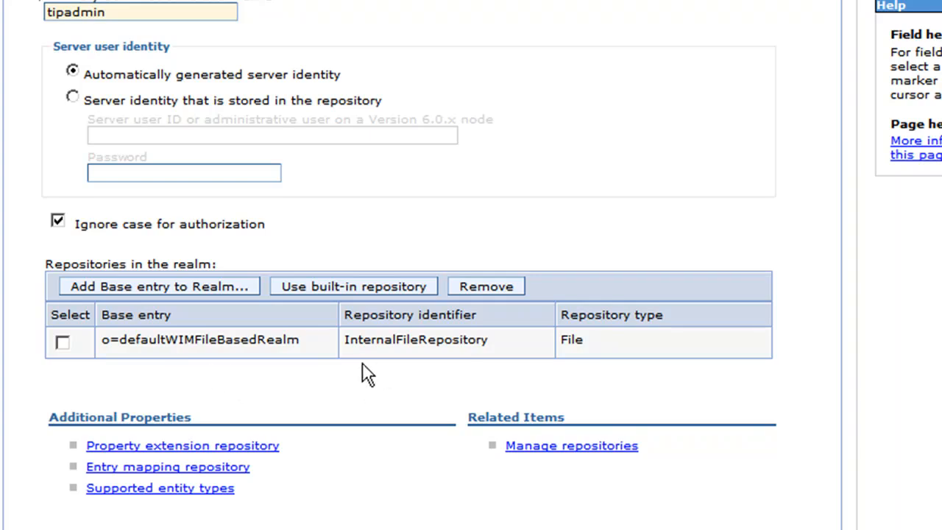
pyautogui.moveTo(449, 361)
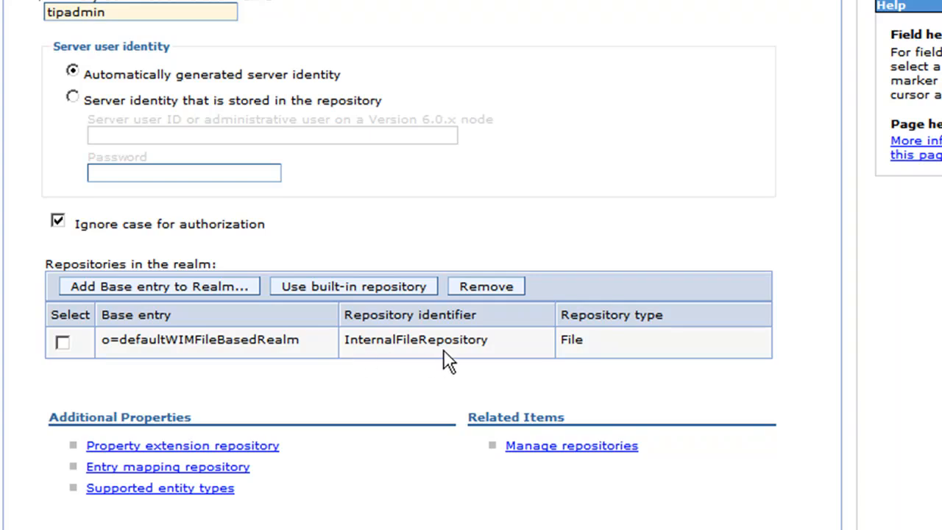
pyautogui.moveTo(371, 365)
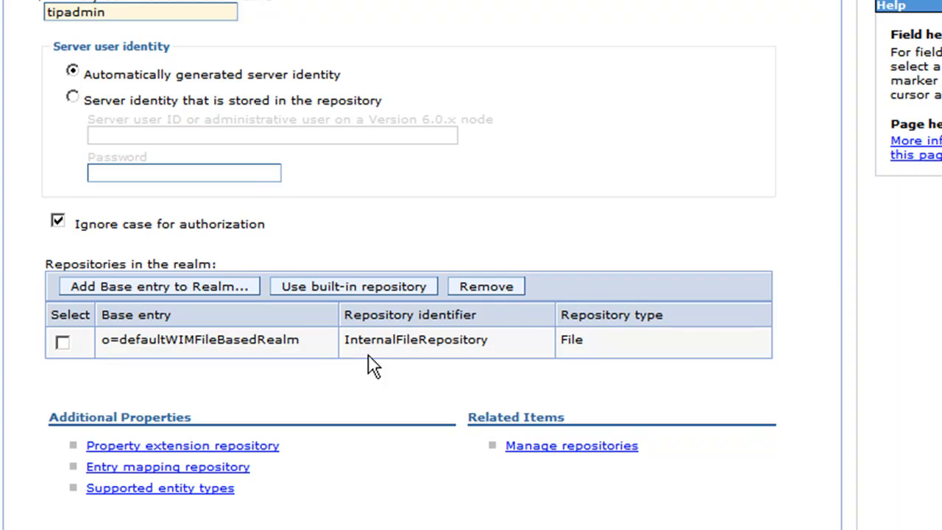
pyautogui.moveTo(371, 389)
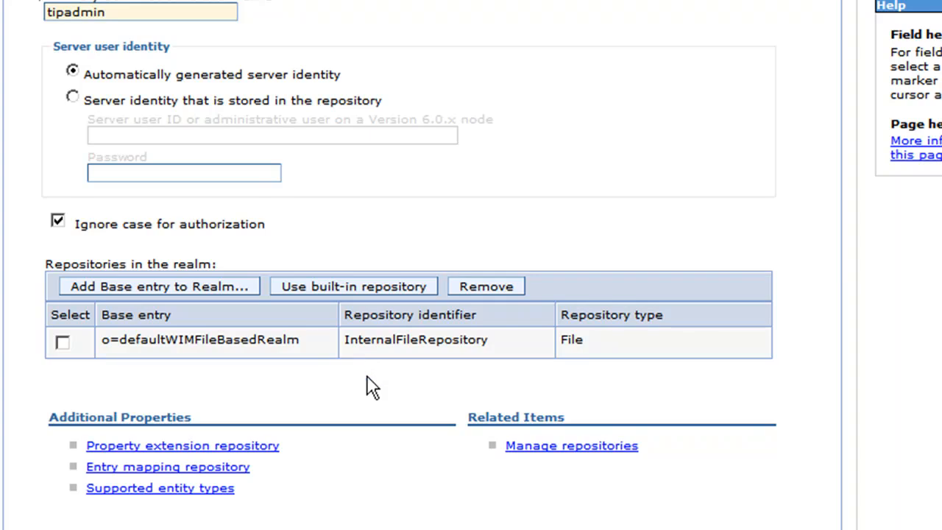
pyautogui.moveTo(380, 389)
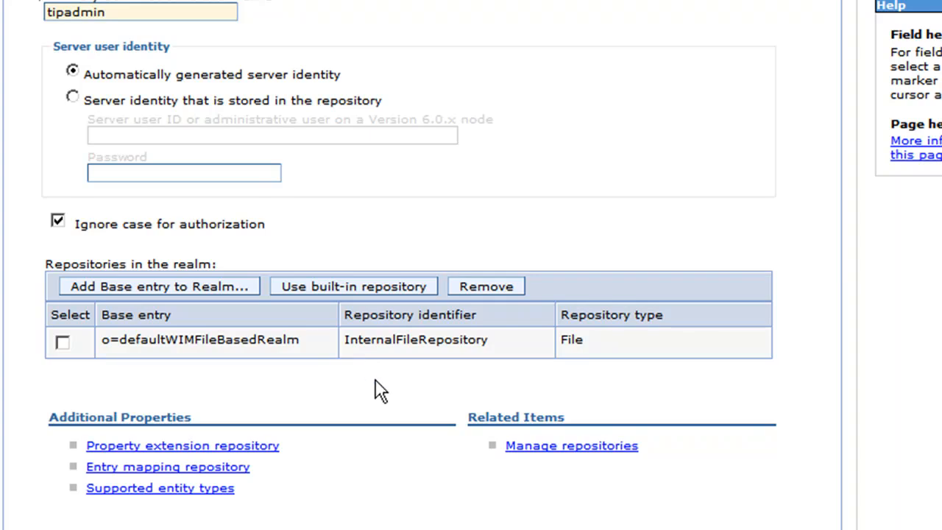
pyautogui.moveTo(592, 460)
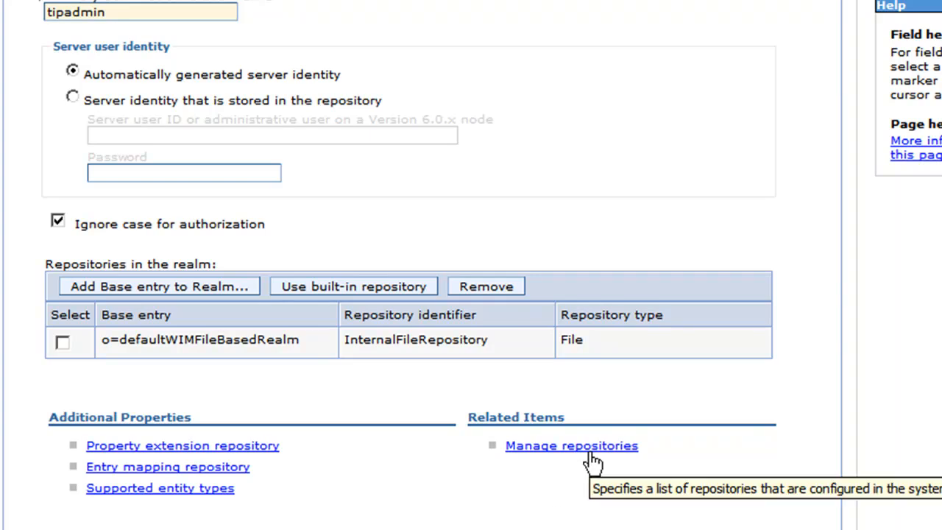
# Step: Start a new LDAP repository with identifier ADAM
pyautogui.click(571, 444)
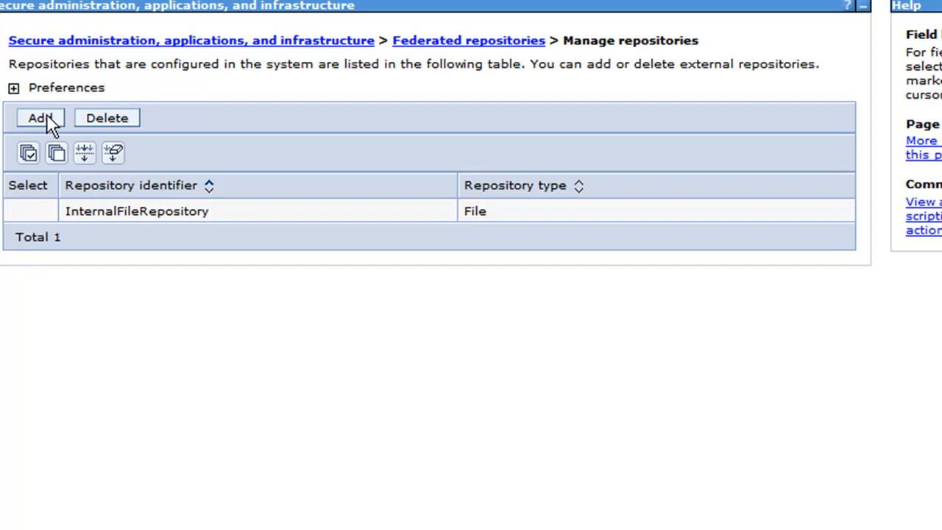
pyautogui.click(40, 117)
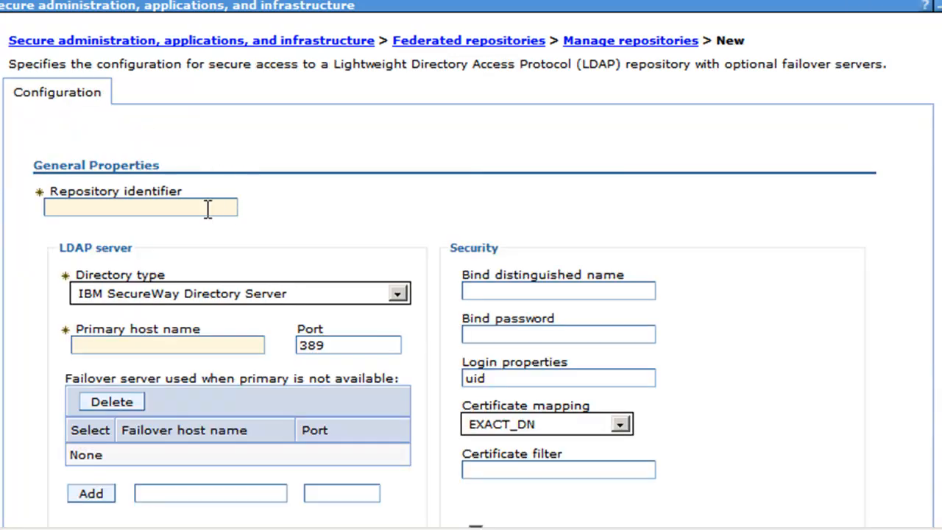
pyautogui.click(140, 206)
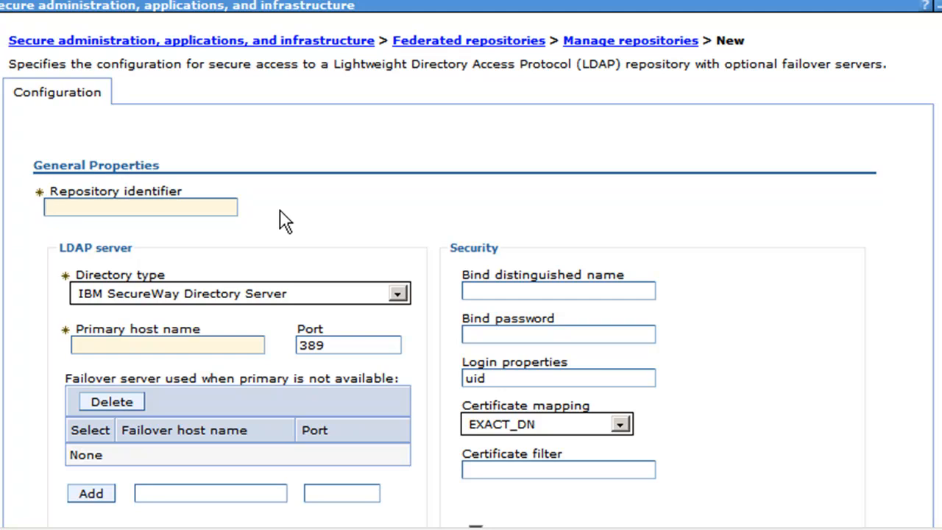
pyautogui.write('AD')
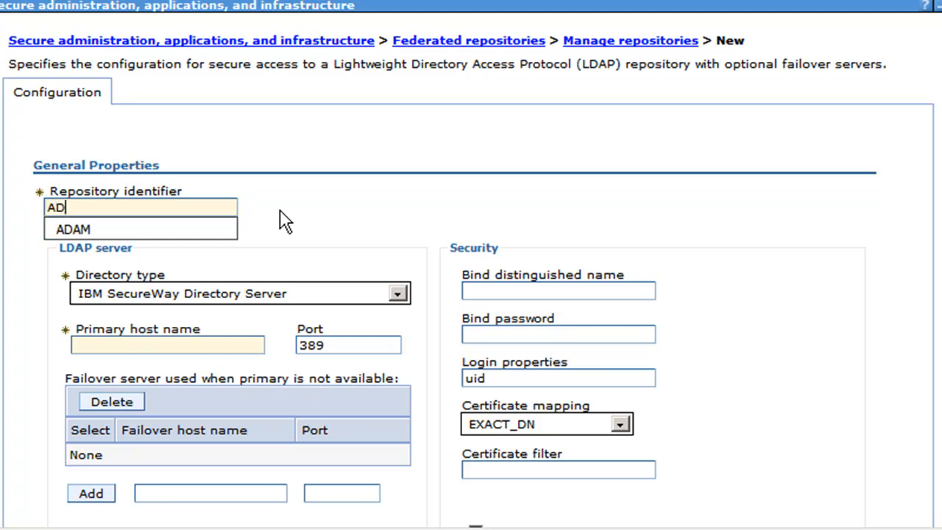
pyautogui.click(74, 229)
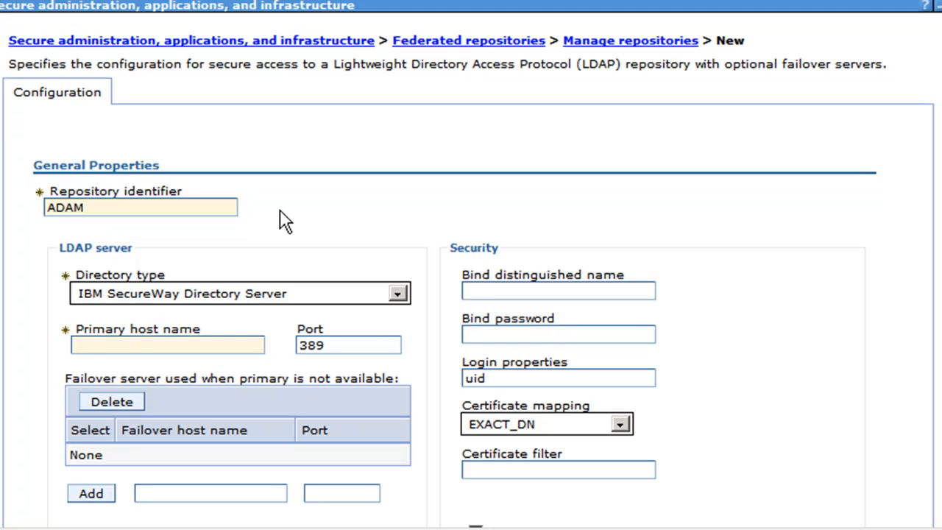
pyautogui.moveTo(365, 305)
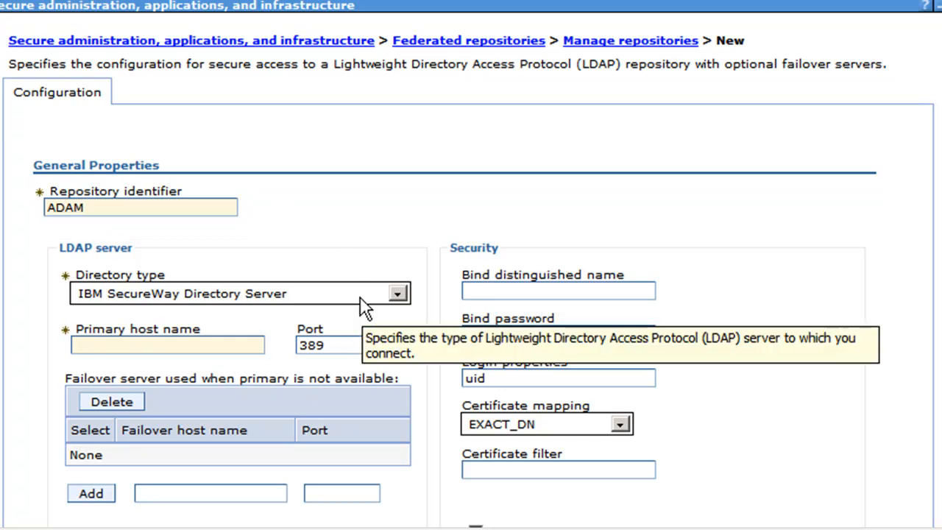
# Step: Set directory type Microsoft Active Directory Application Mode and primary host ITM.tivoli.demo
pyautogui.click(397, 293)
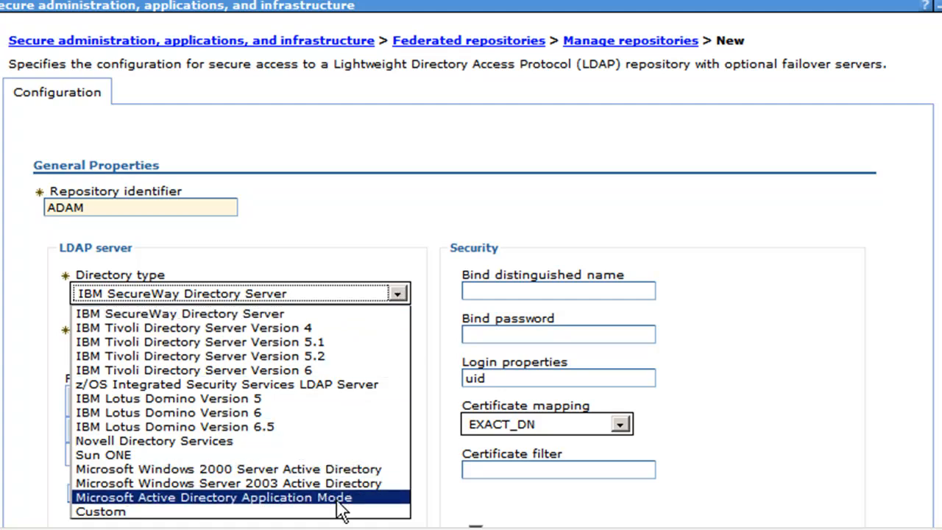
pyautogui.click(214, 497)
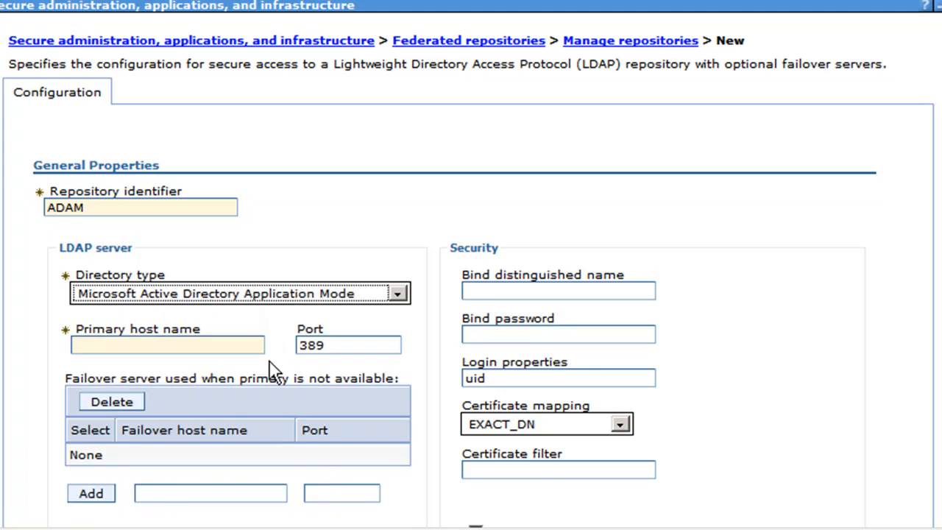
pyautogui.click(168, 345)
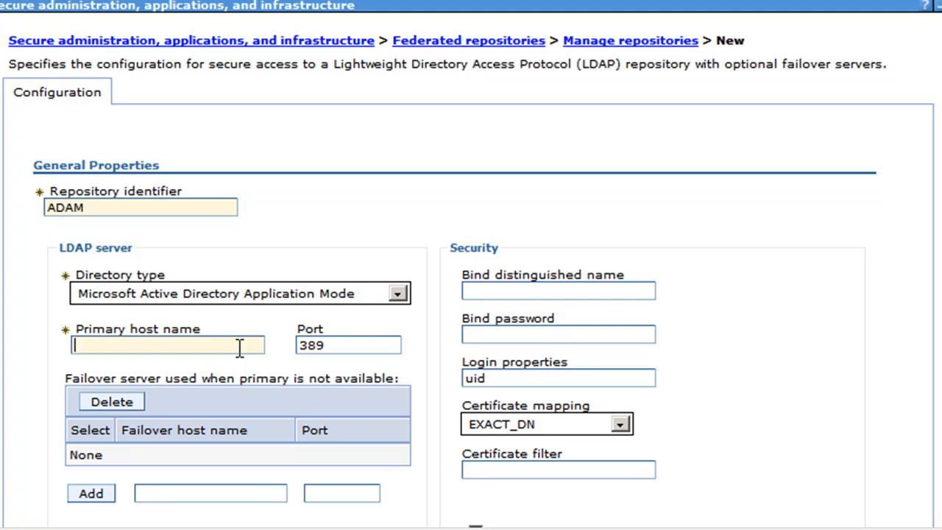
pyautogui.write('ITM')
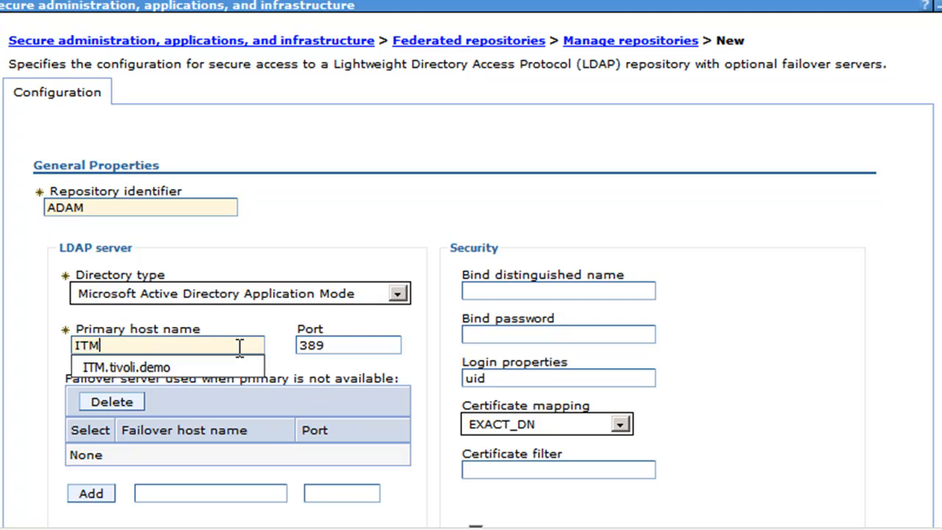
pyautogui.click(127, 366)
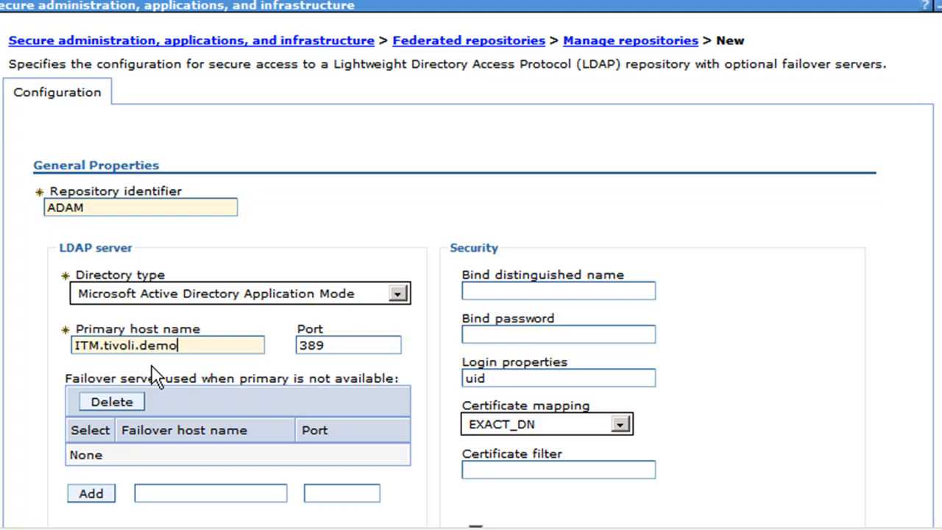
pyautogui.moveTo(368, 366)
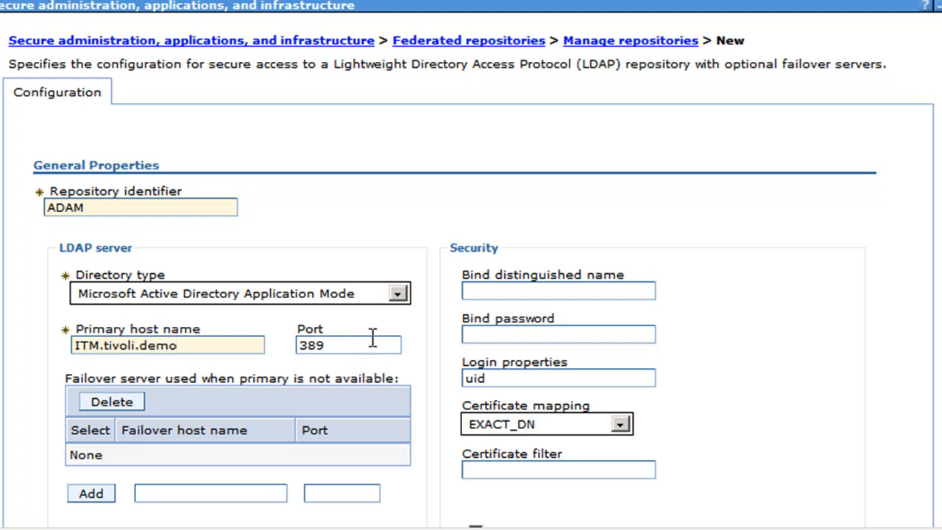
pyautogui.scroll(-3)
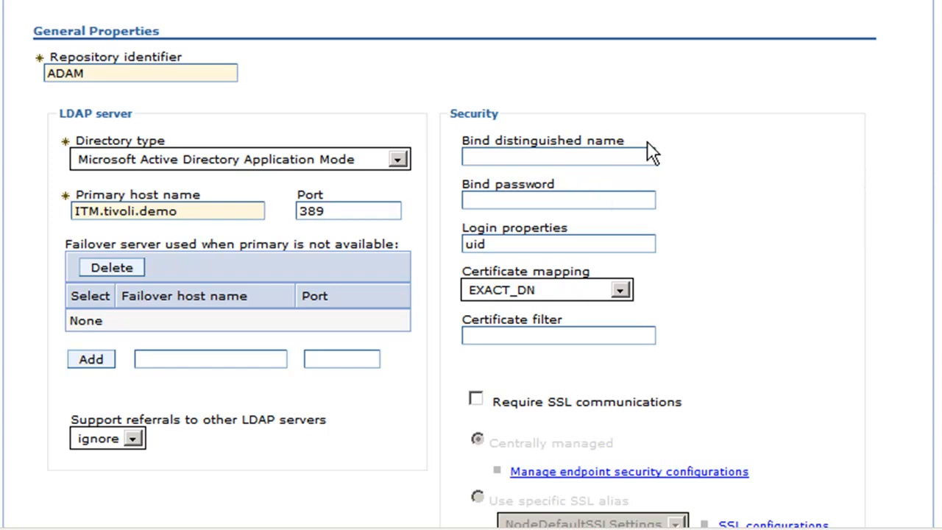
pyautogui.click(168, 212)
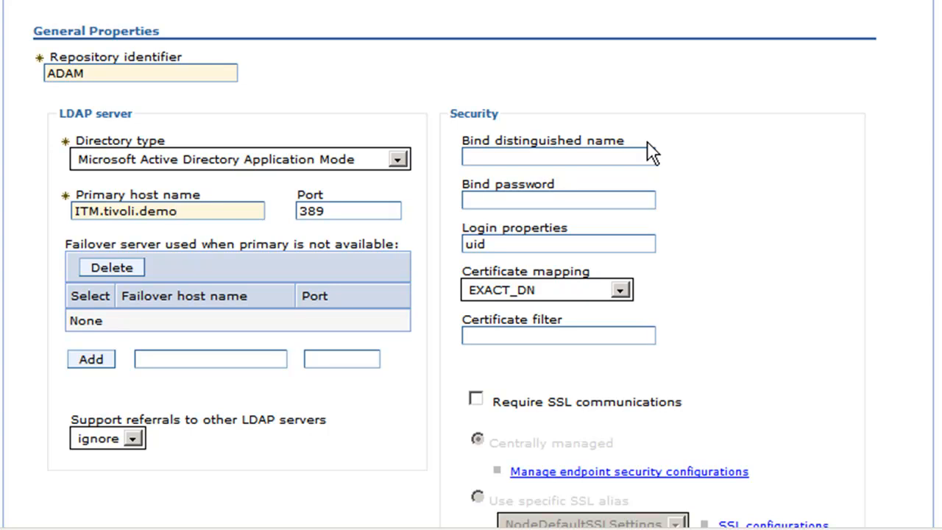
pyautogui.click(168, 211)
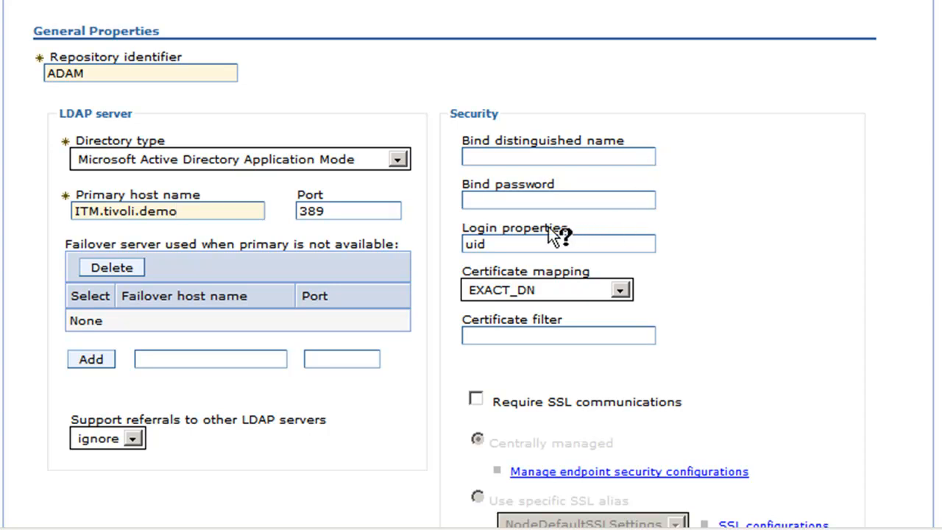
pyautogui.moveTo(455, 265)
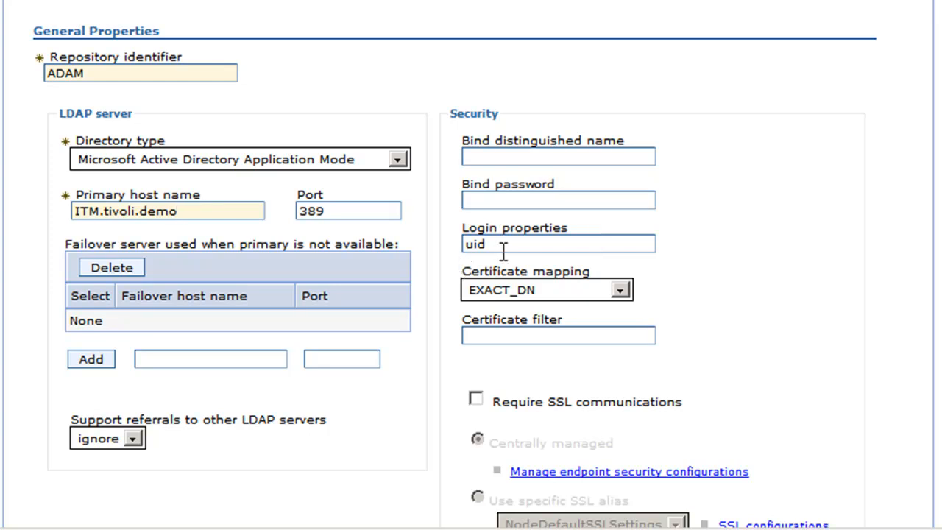
pyautogui.moveTo(506, 245)
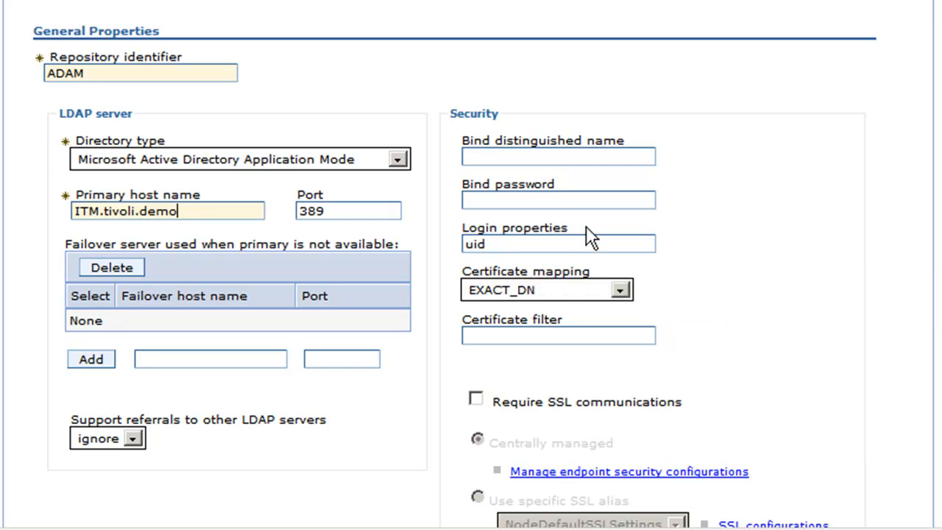
pyautogui.moveTo(592, 235)
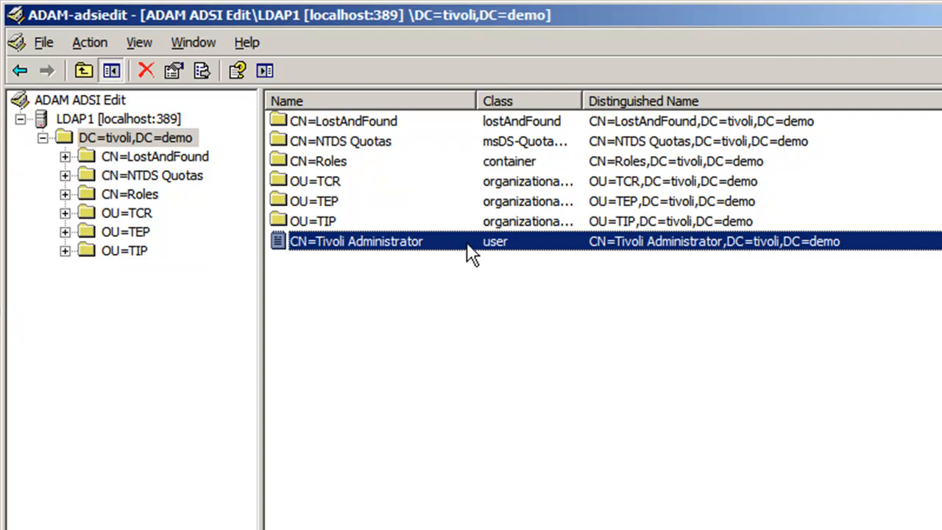
pyautogui.moveTo(375, 263)
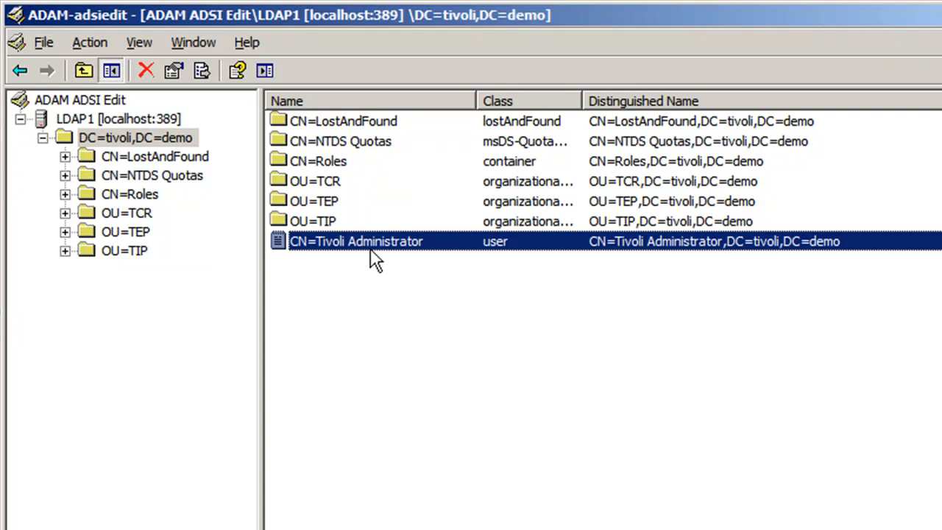
pyautogui.moveTo(357, 259)
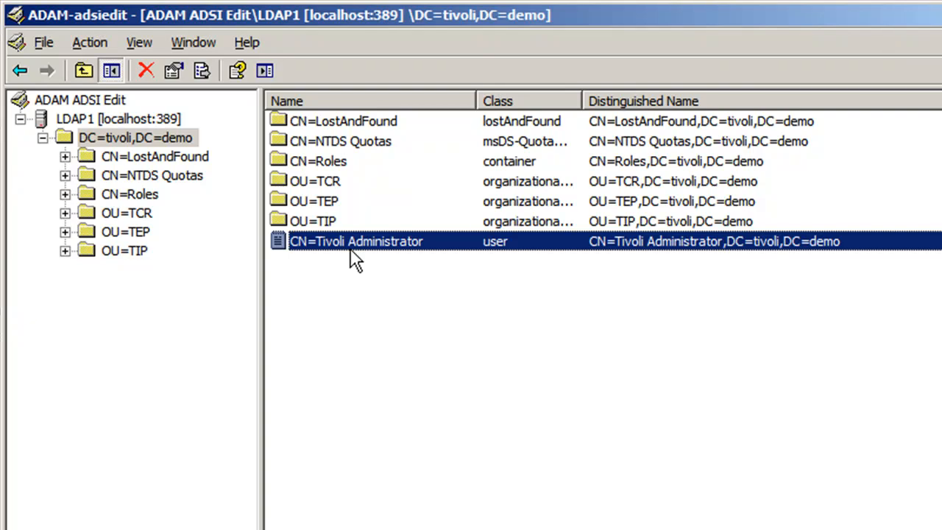
pyautogui.moveTo(359, 254)
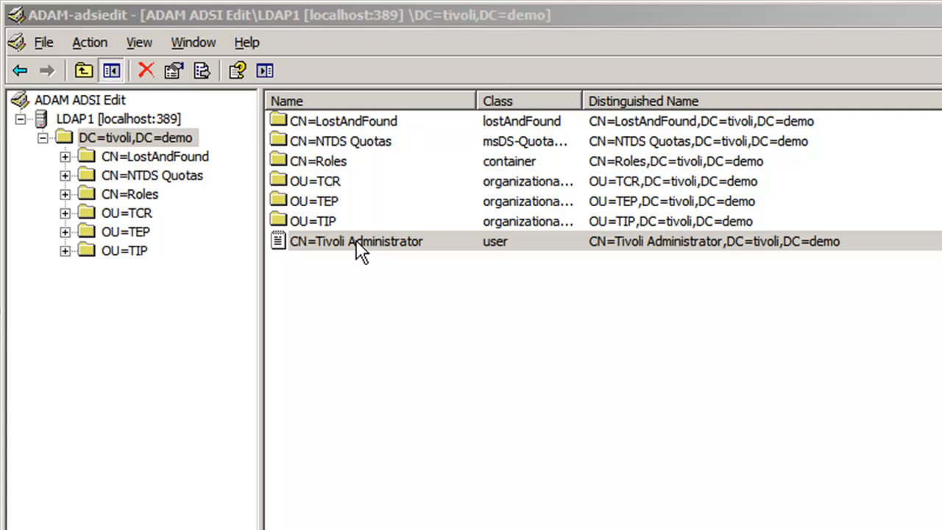
# Step: View the Tivoli Administrator user's distinguishedName CN=Tivoli Administrator,DC=tivoli,DC=demo
pyautogui.doubleClick(357, 242)
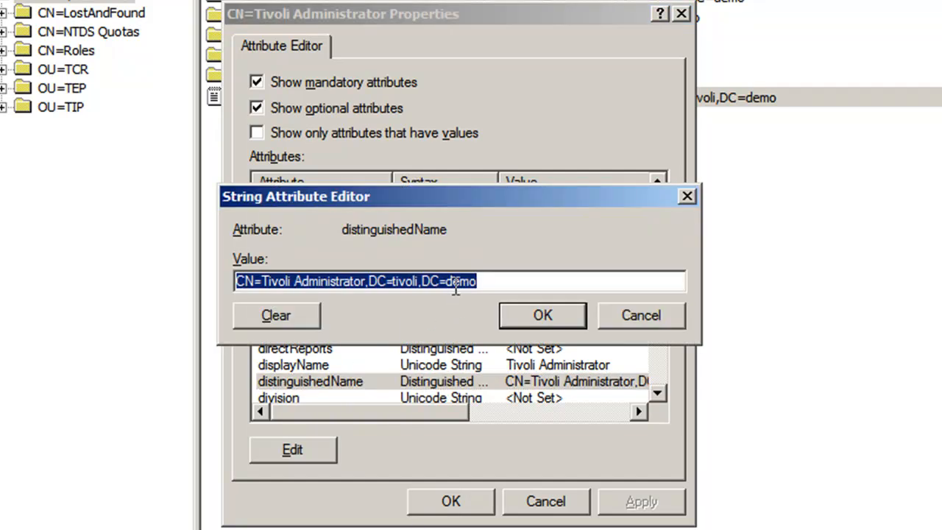
pyautogui.moveTo(498, 281)
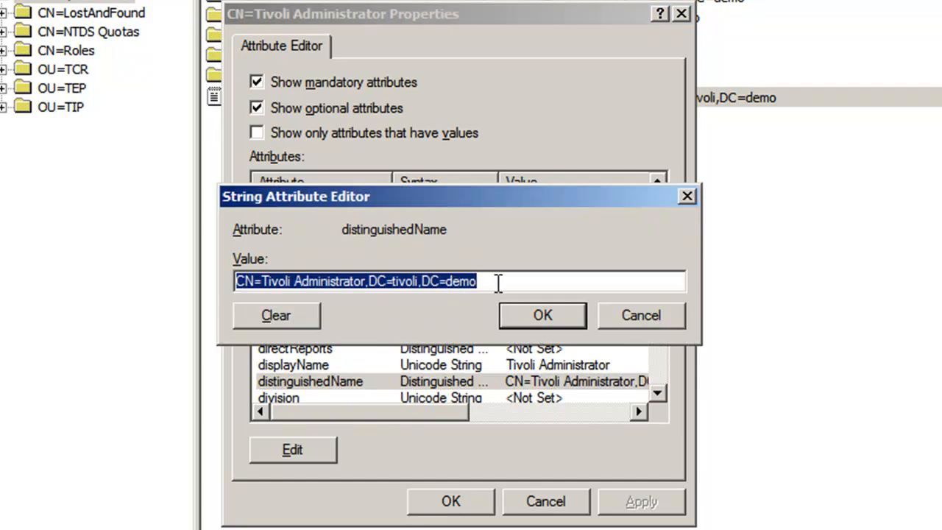
pyautogui.click(639, 315)
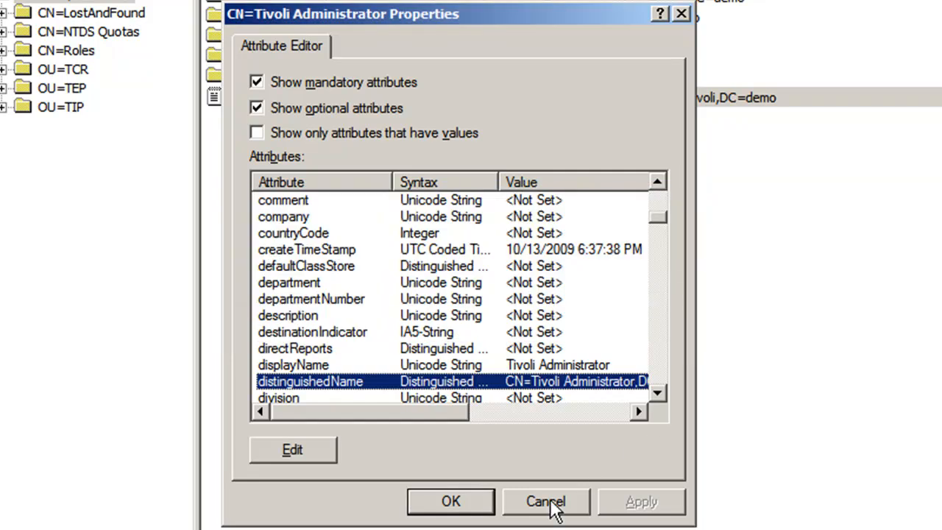
# Step: Enter bind distinguished name CN=Administrator,DC=tivoli,DC=demo
pyautogui.click(546, 501)
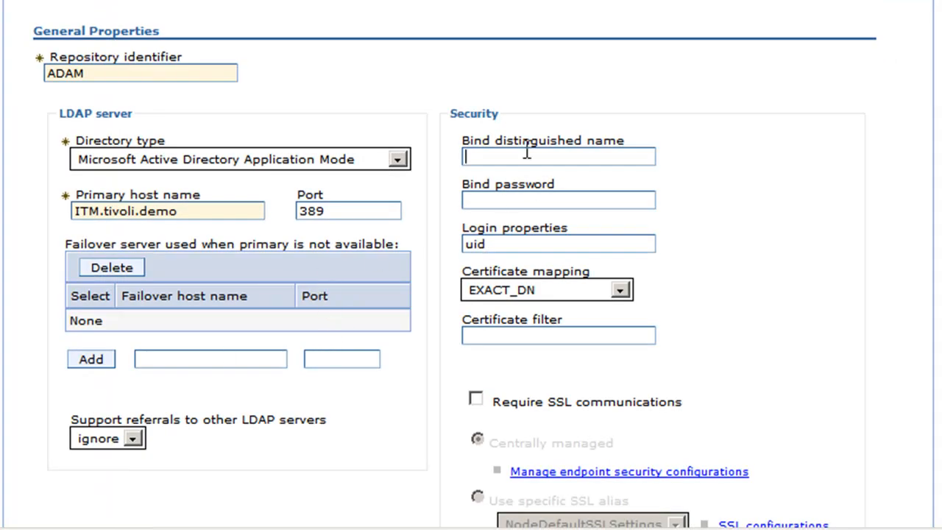
pyautogui.write('CN=Administrator,DC=tivoli,DC=demo')
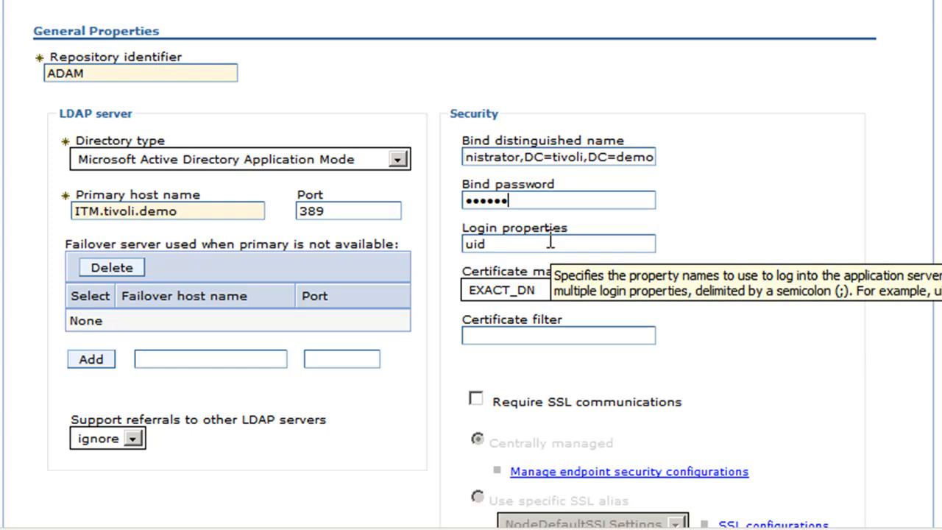
pyautogui.moveTo(712, 249)
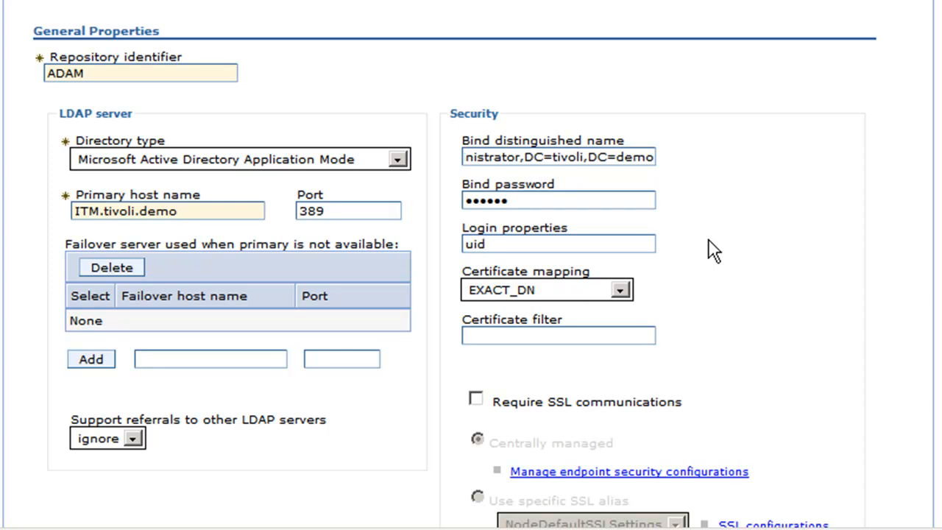
pyautogui.click(558, 245)
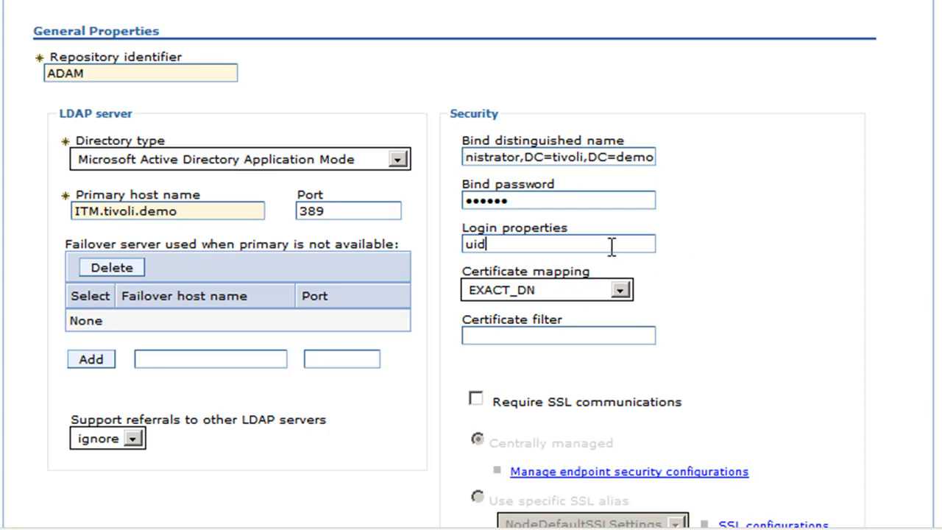
pyautogui.moveTo(681, 263)
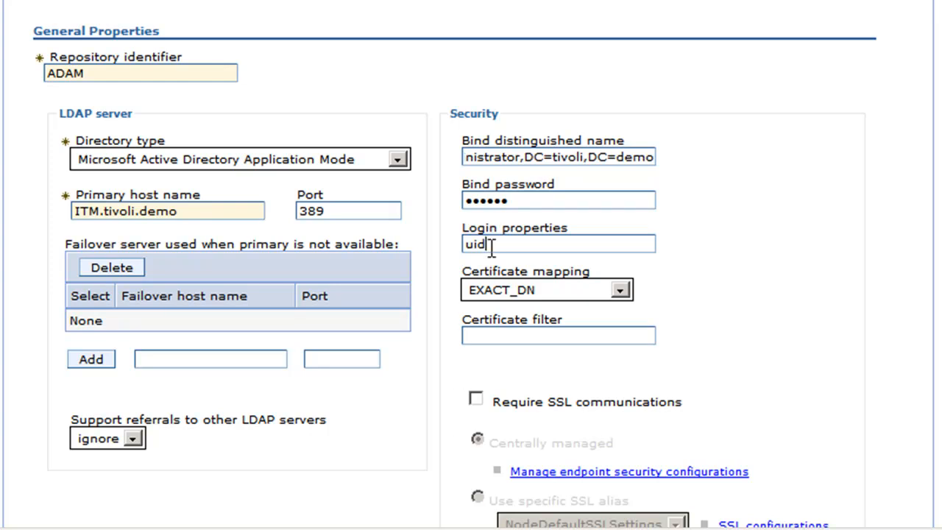
pyautogui.moveTo(522, 253)
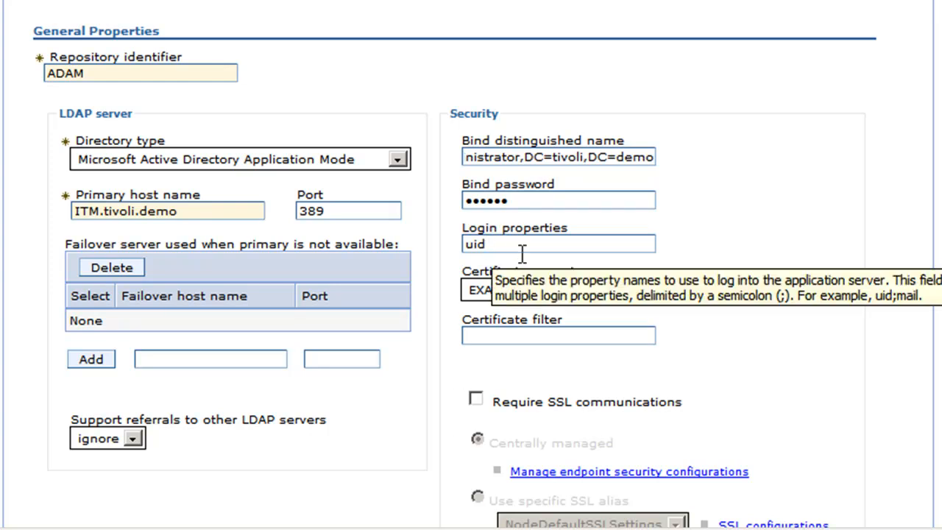
pyautogui.moveTo(527, 263)
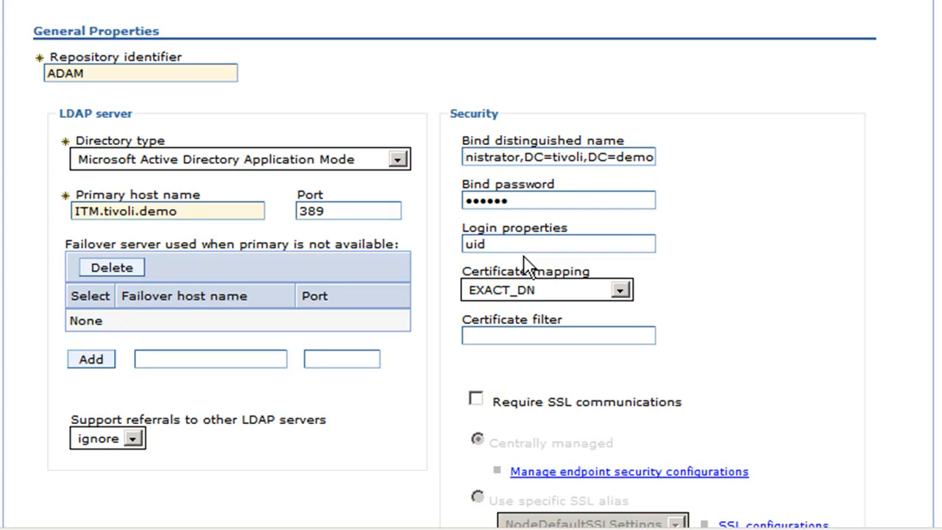
pyautogui.moveTo(529, 266)
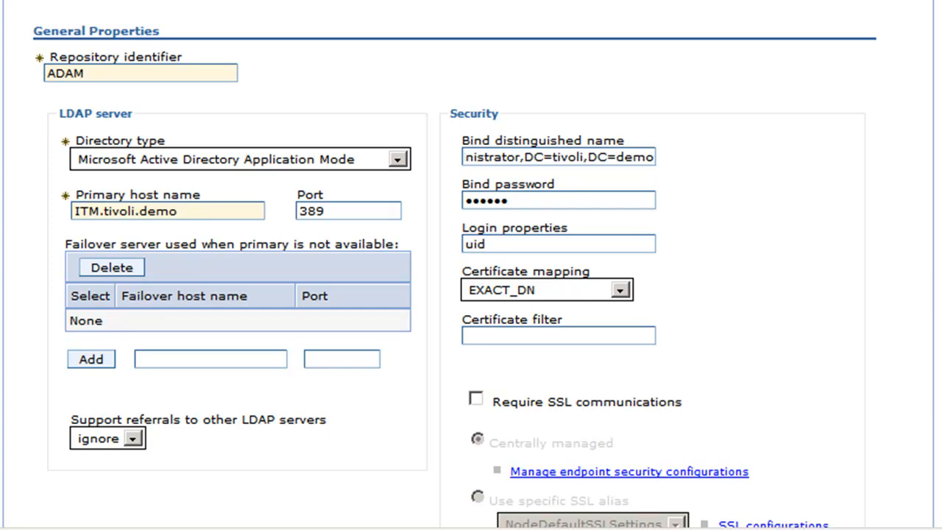
pyautogui.click(558, 245)
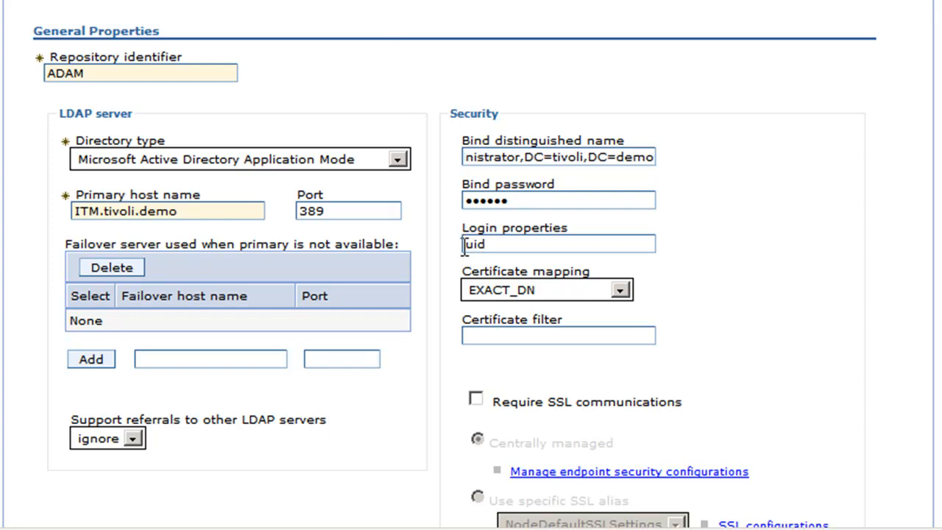
pyautogui.moveTo(456, 262)
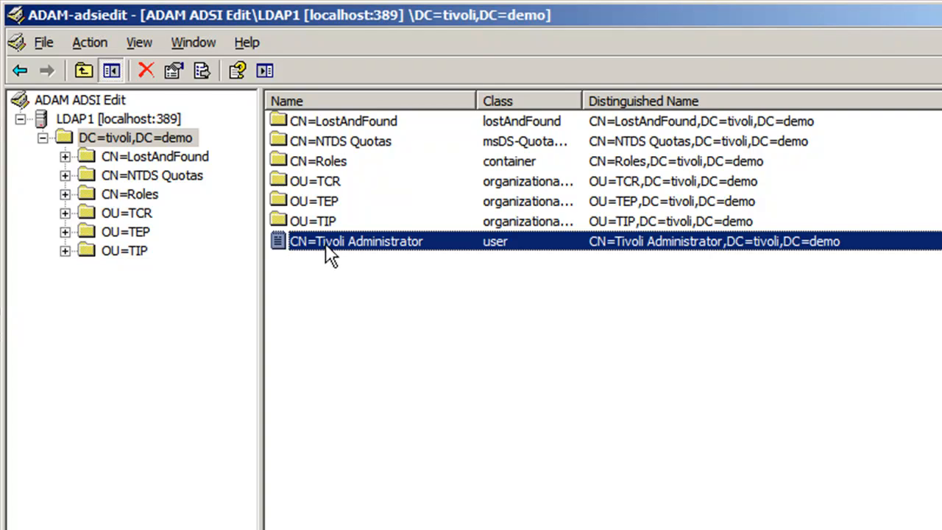
pyautogui.moveTo(331, 254)
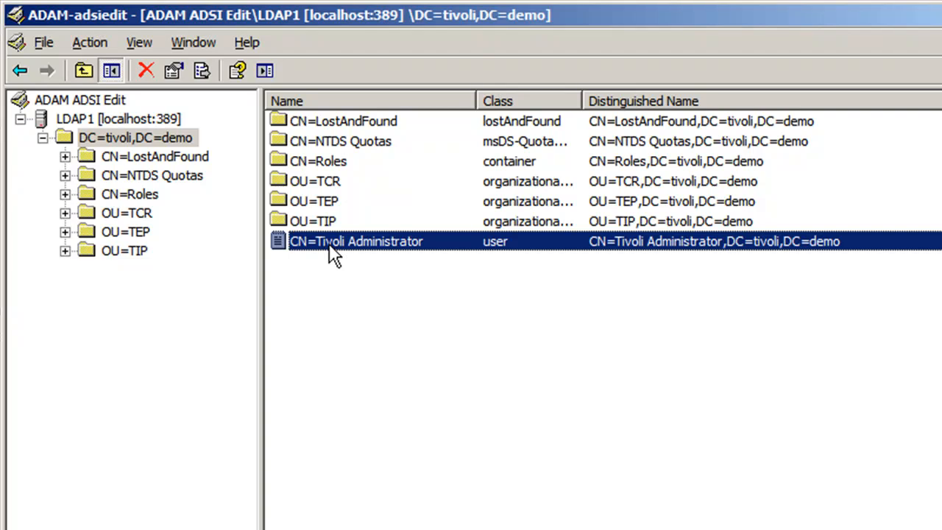
# Step: Check the Tivoli Administrator entry's cn attribute value and cancel without changes
pyautogui.doubleClick(356, 241)
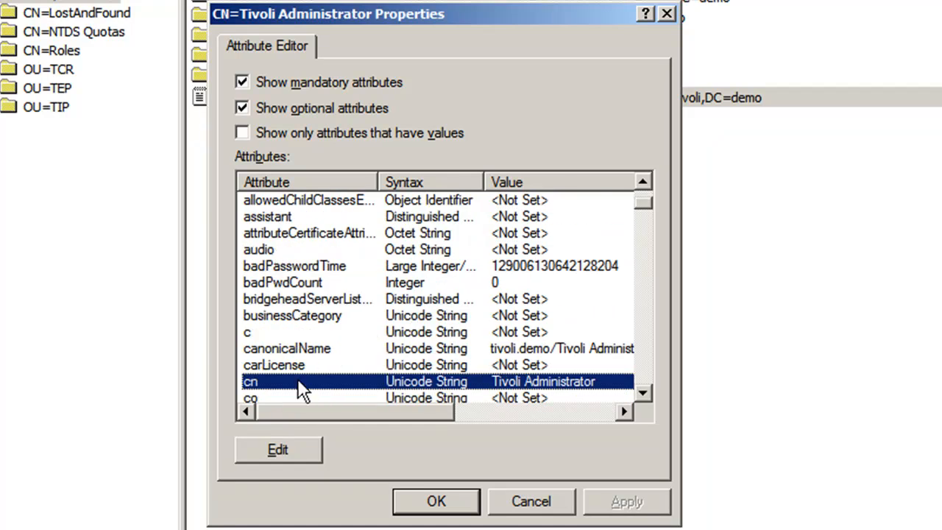
pyautogui.click(276, 450)
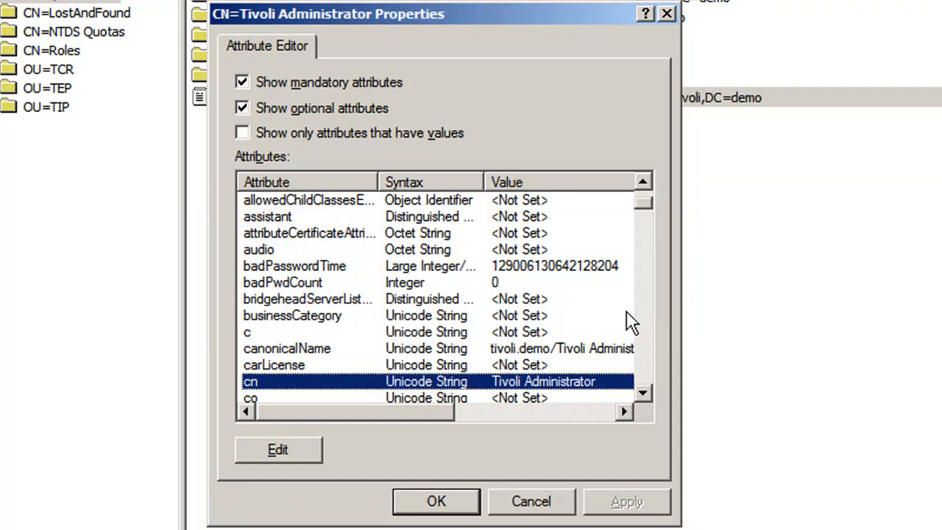
pyautogui.moveTo(335, 395)
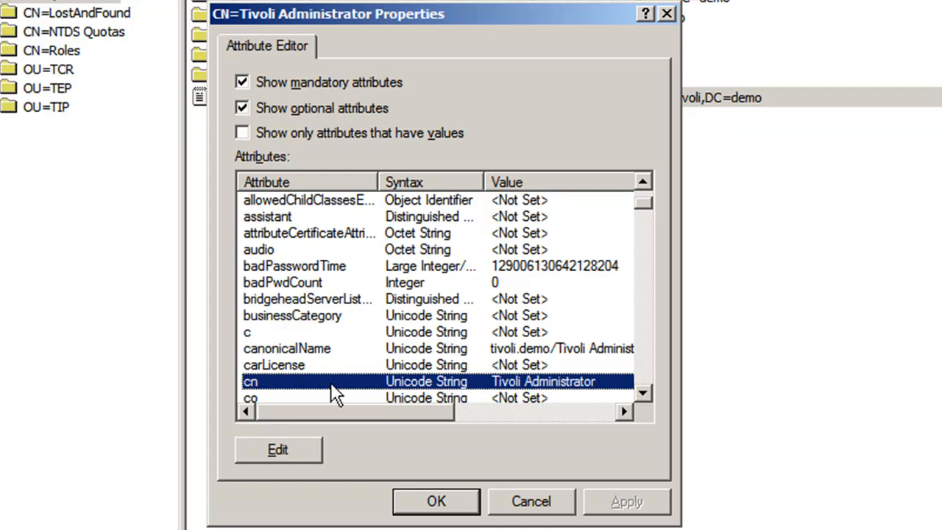
pyautogui.moveTo(532, 501)
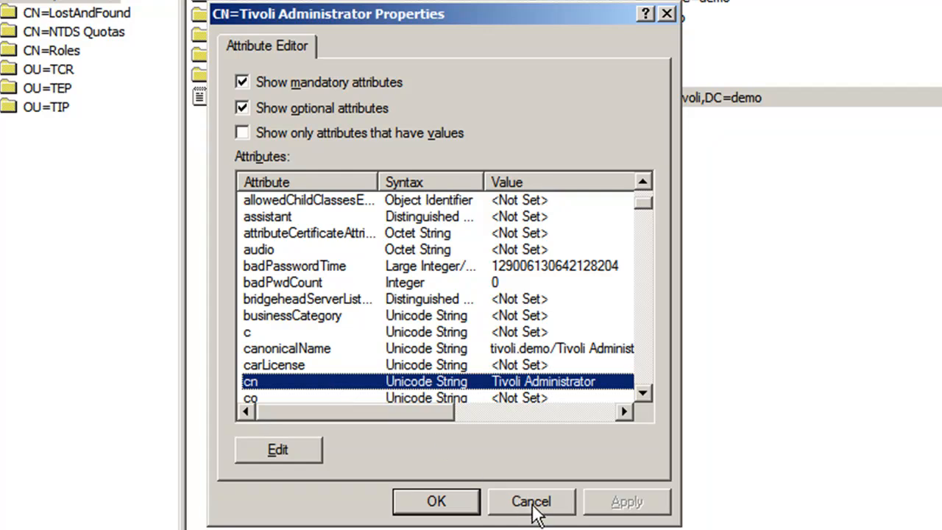
pyautogui.click(531, 500)
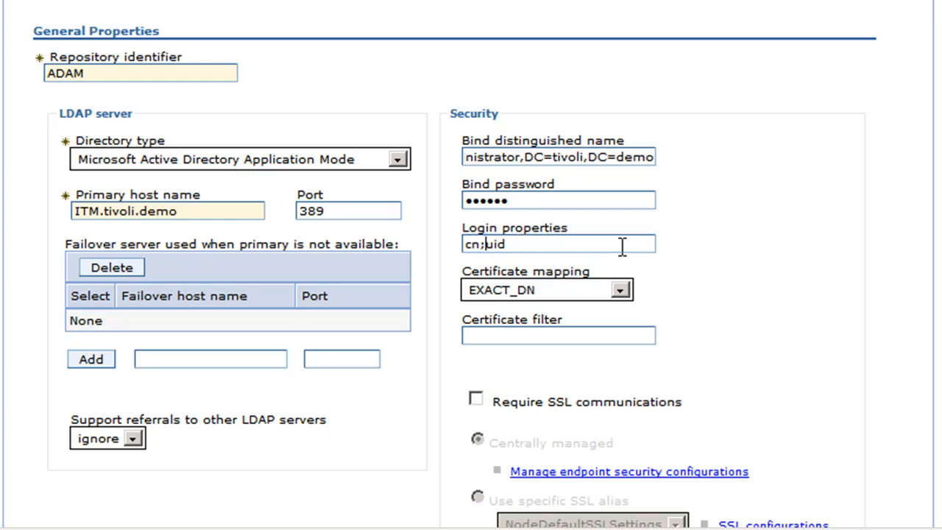
pyautogui.moveTo(804, 265)
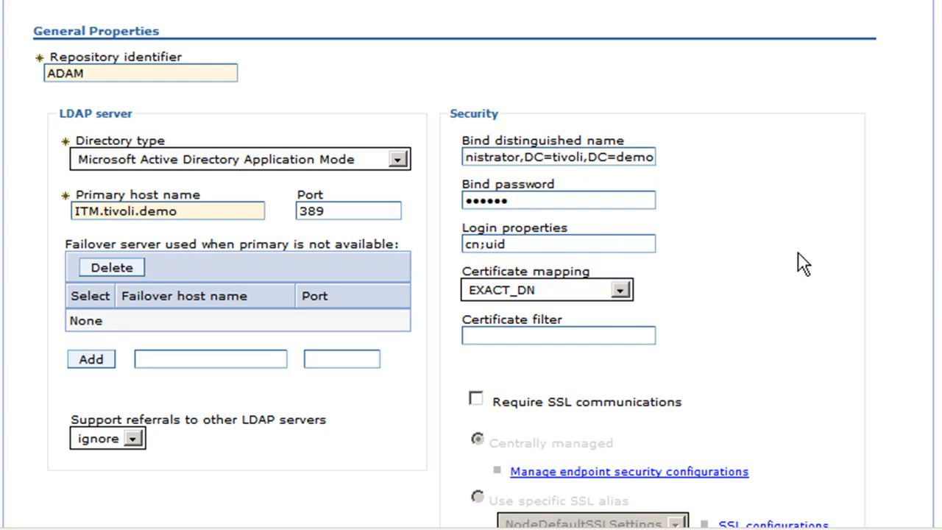
pyautogui.moveTo(781, 267)
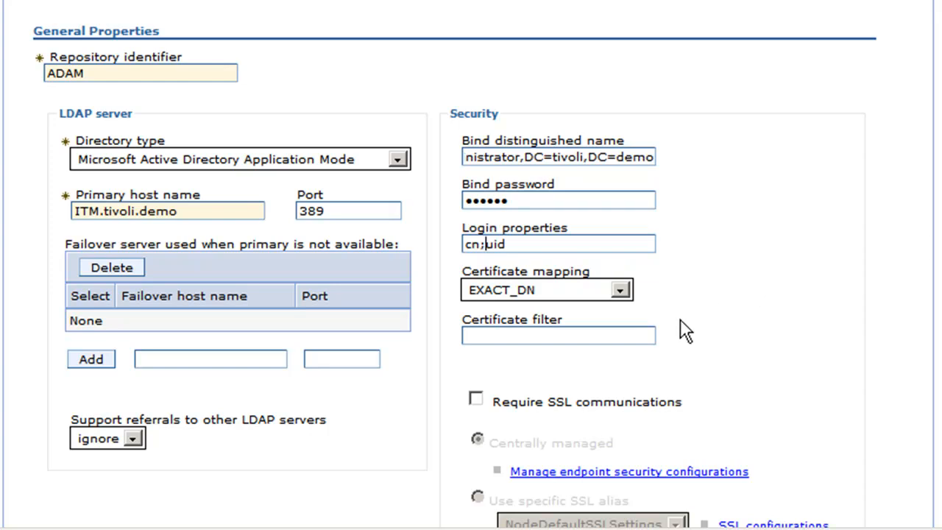
# Step: Apply the ADAM repository settings and save them to the master configuration
pyautogui.scroll(-3)
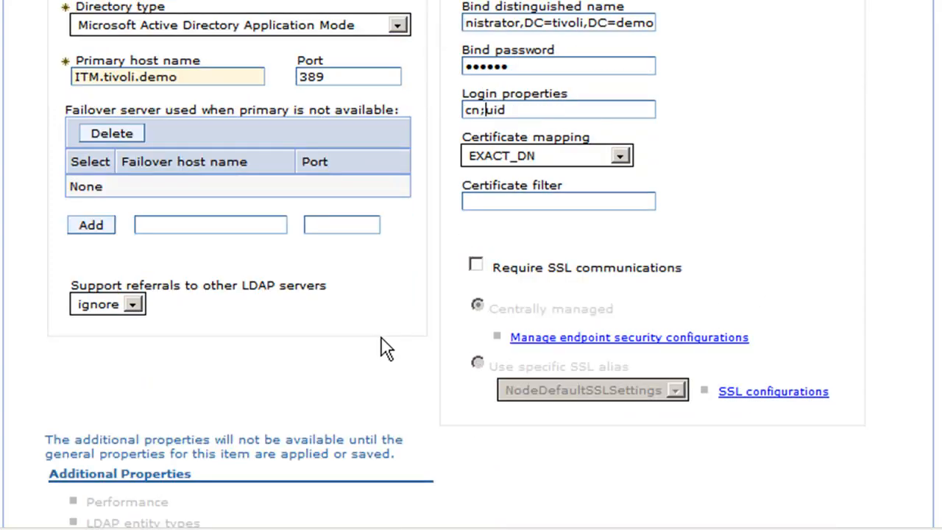
pyautogui.scroll(-3)
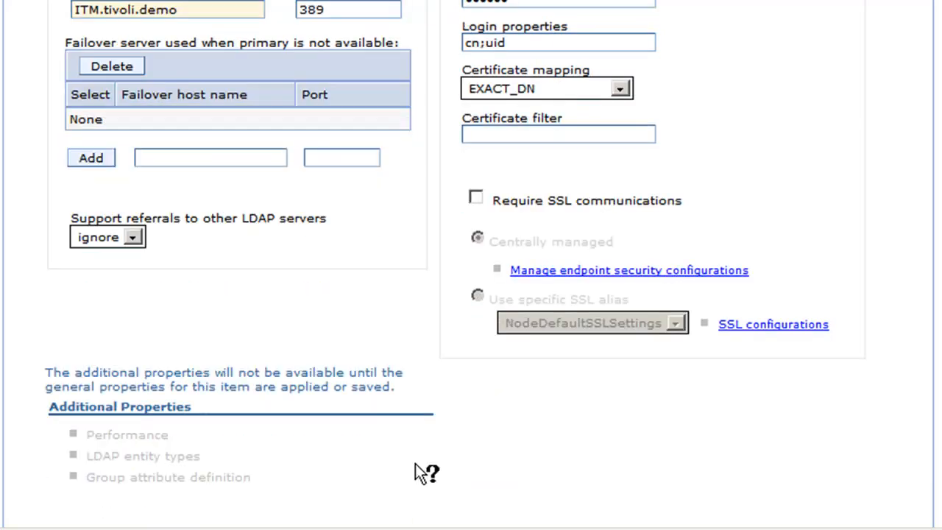
pyautogui.scroll(-3)
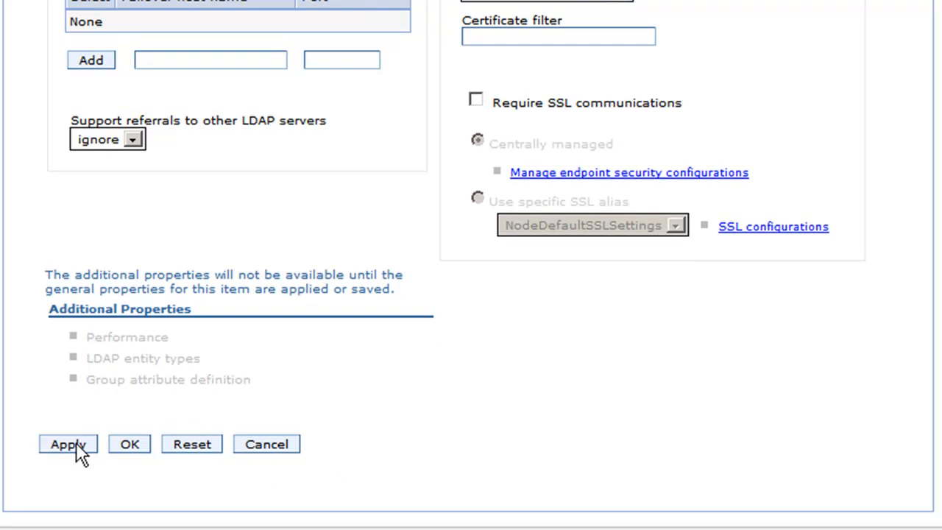
pyautogui.click(67, 445)
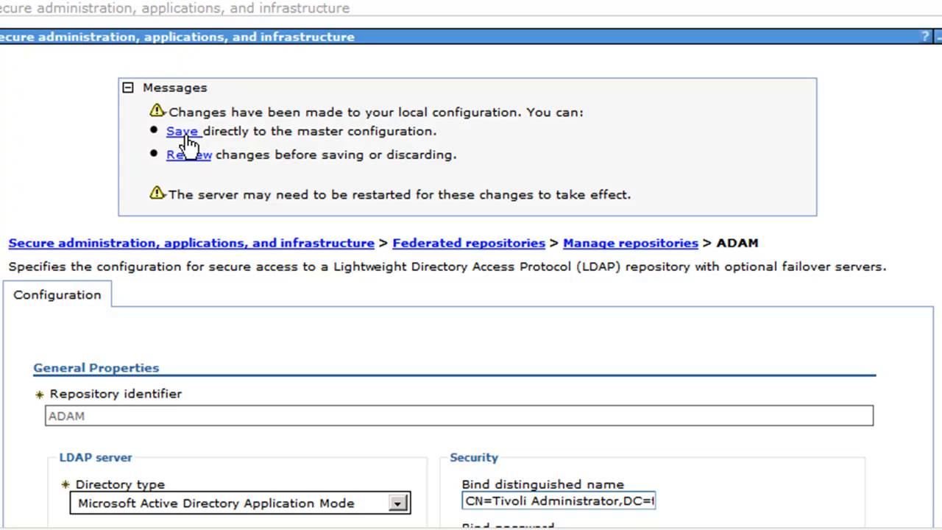
pyautogui.click(630, 243)
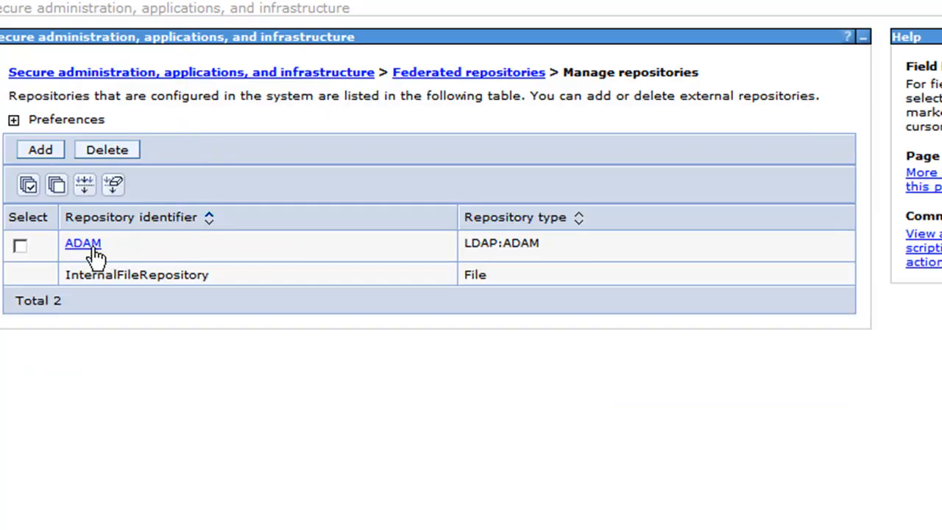
pyautogui.moveTo(174, 257)
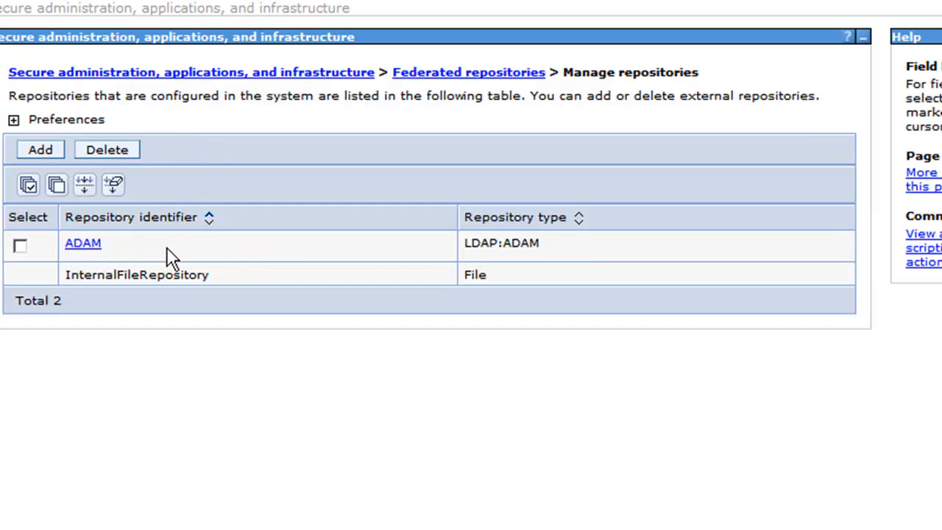
pyautogui.moveTo(115, 298)
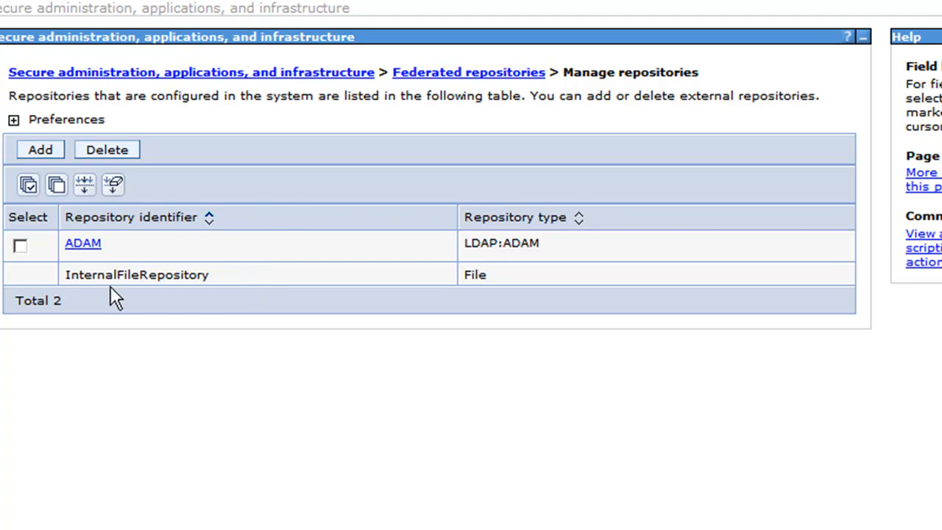
pyautogui.moveTo(262, 287)
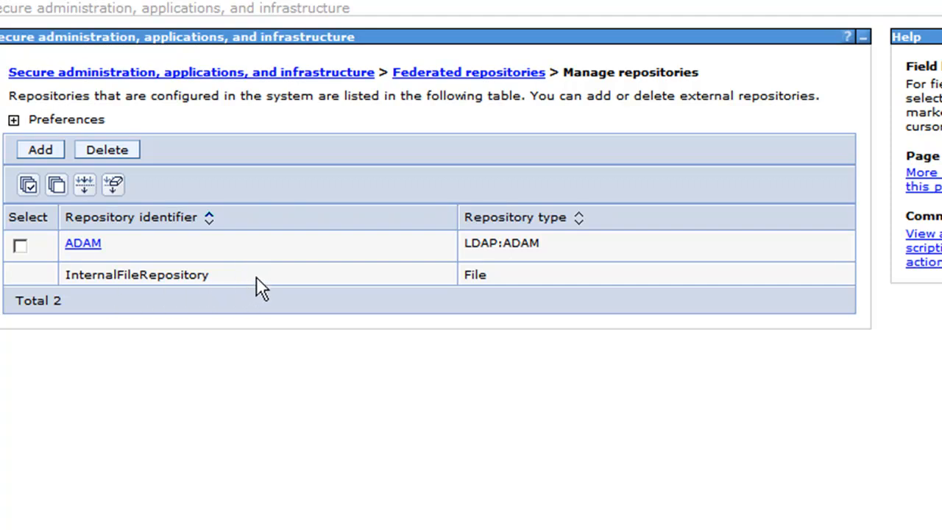
pyautogui.moveTo(287, 281)
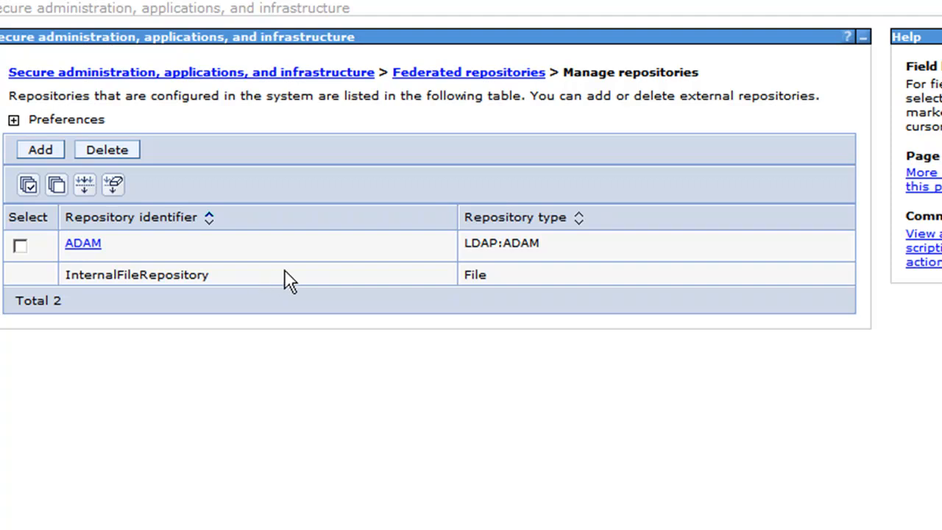
pyautogui.moveTo(474, 81)
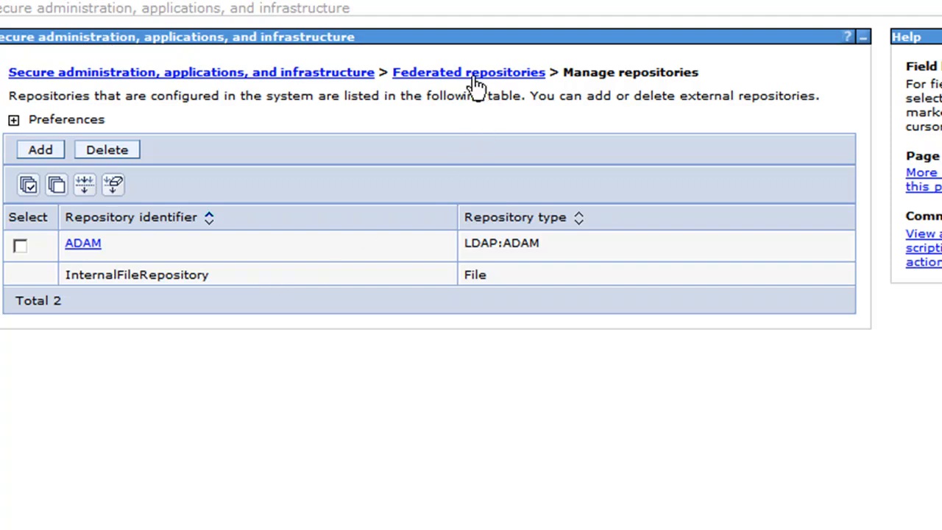
# Step: Go back to ISMRealm federated repositories and view the Repositories in the realm table
pyautogui.click(468, 72)
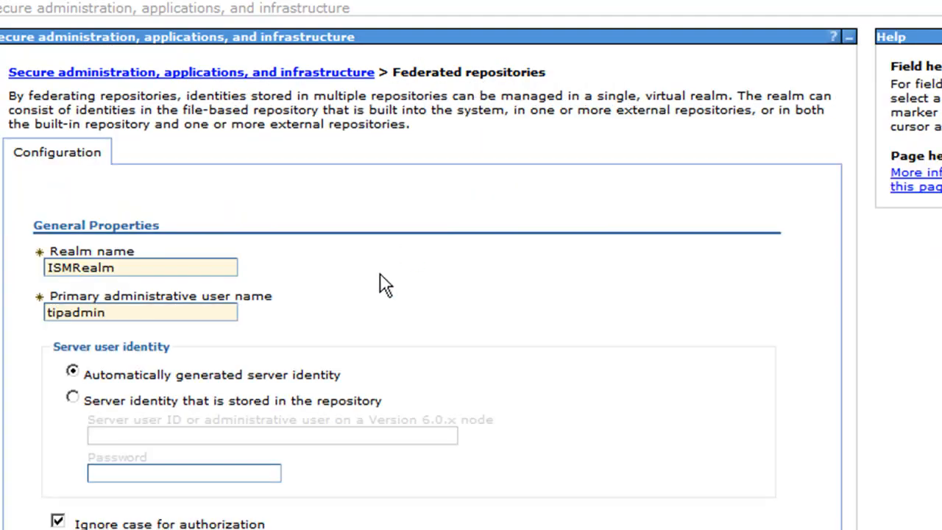
pyautogui.moveTo(398, 288)
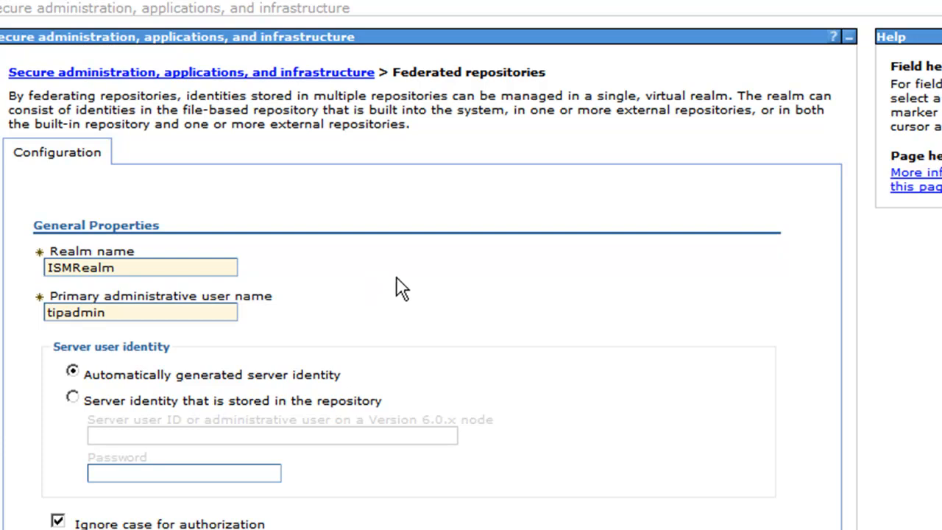
pyautogui.scroll(-3)
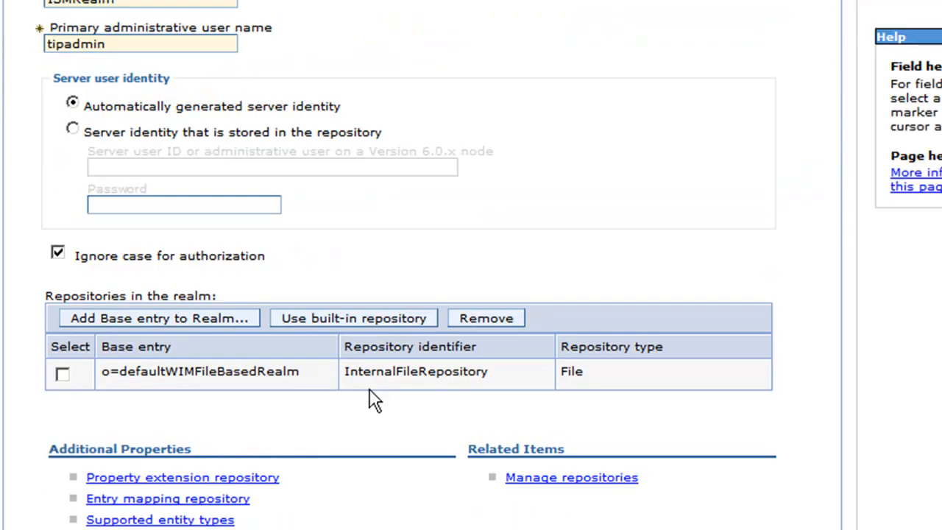
pyautogui.moveTo(390, 382)
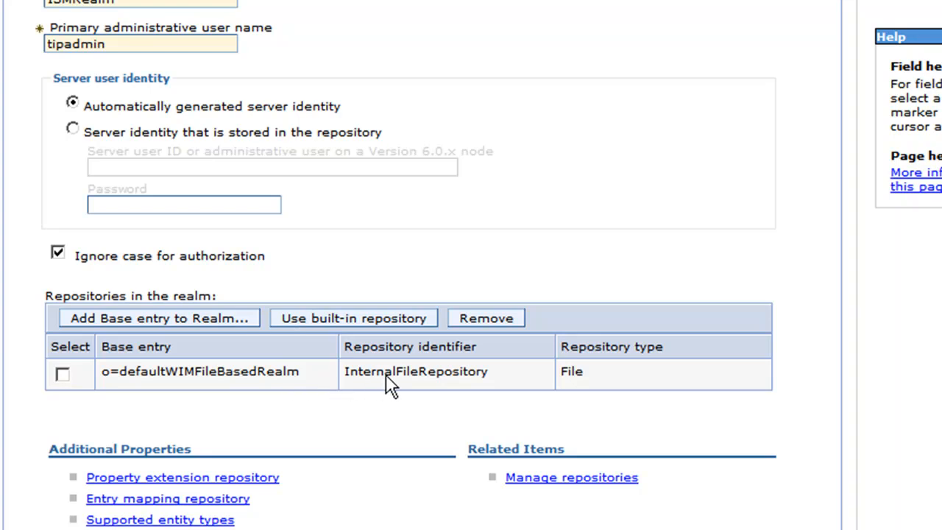
pyautogui.moveTo(321, 395)
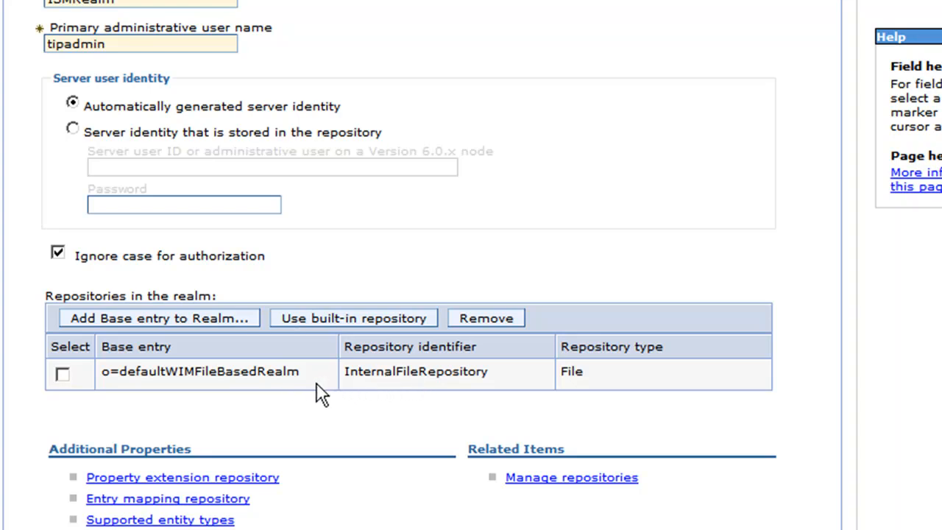
pyautogui.moveTo(193, 368)
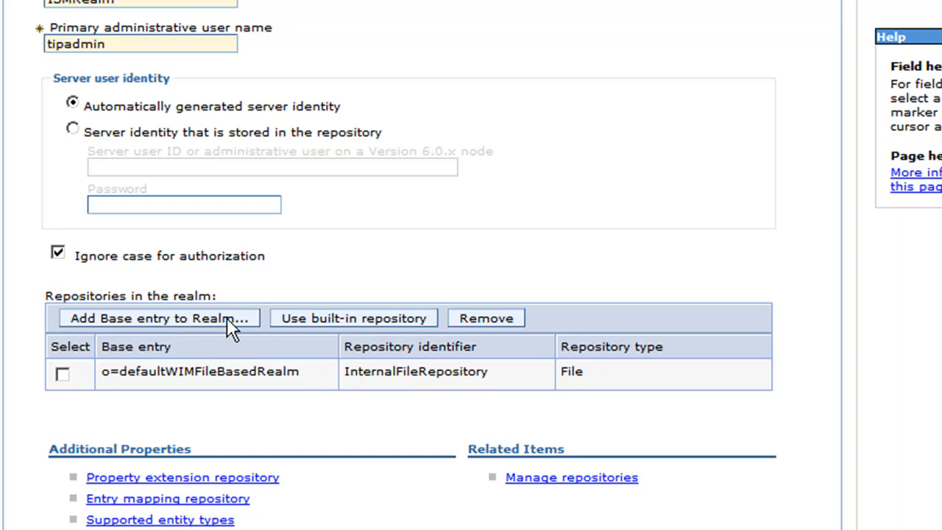
# Step: Add a base entry to the realm with ADAM as its repository
pyautogui.click(156, 318)
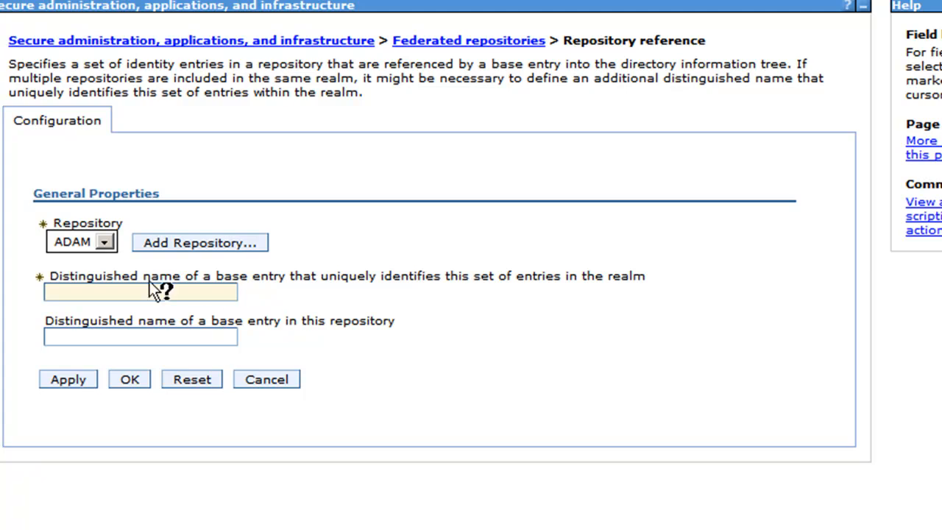
pyautogui.click(105, 241)
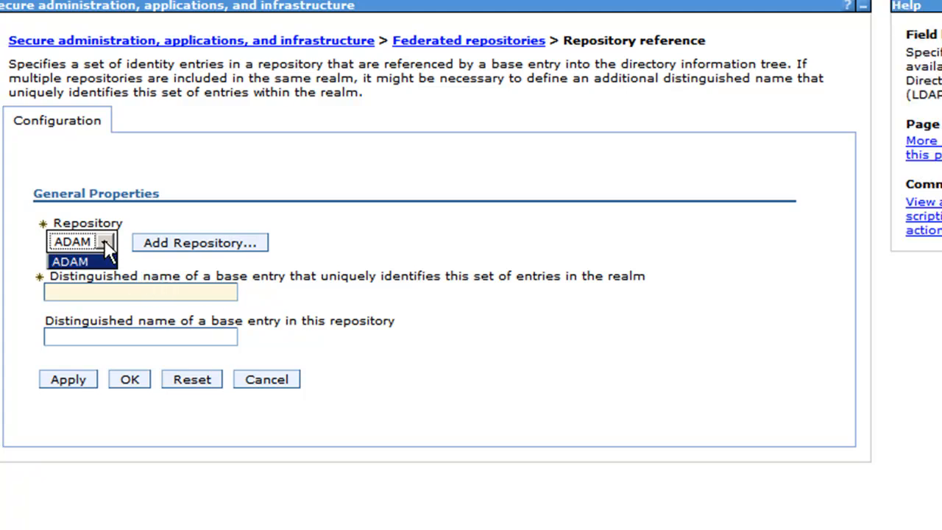
pyautogui.click(70, 260)
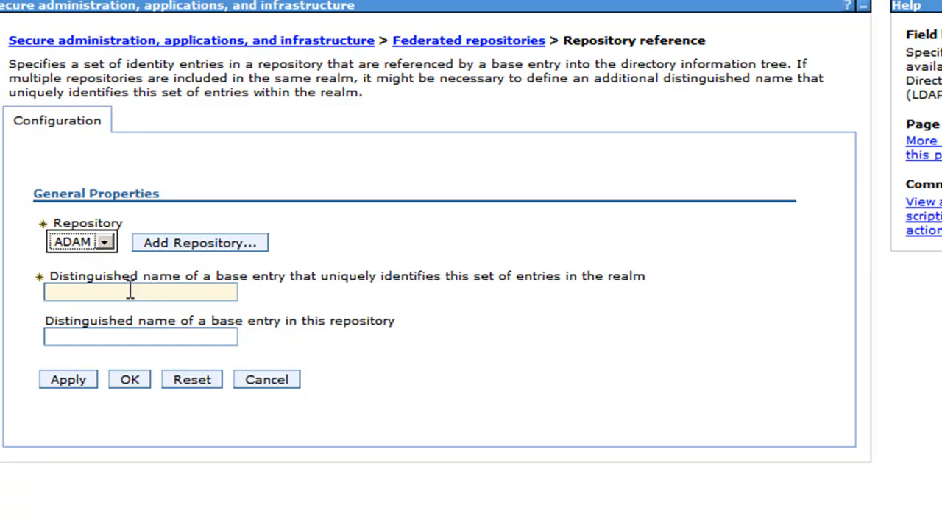
pyautogui.click(140, 292)
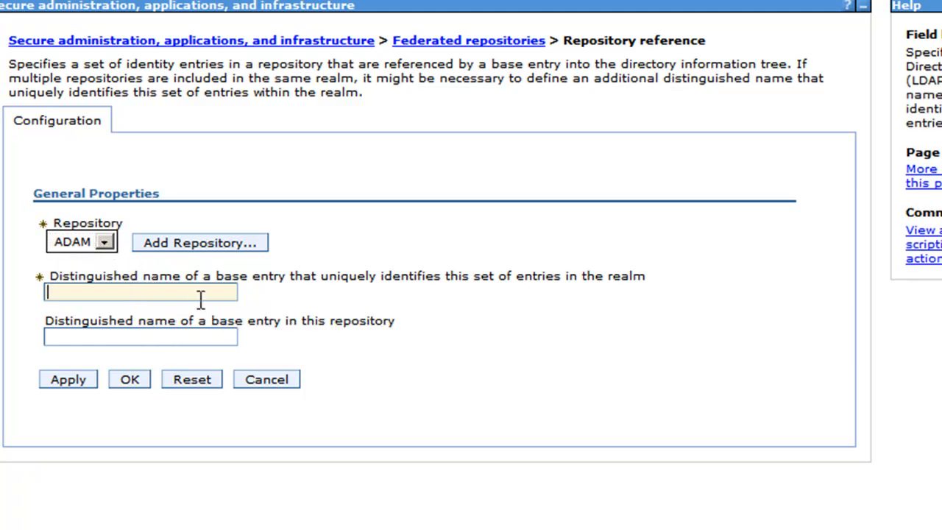
pyautogui.moveTo(394, 317)
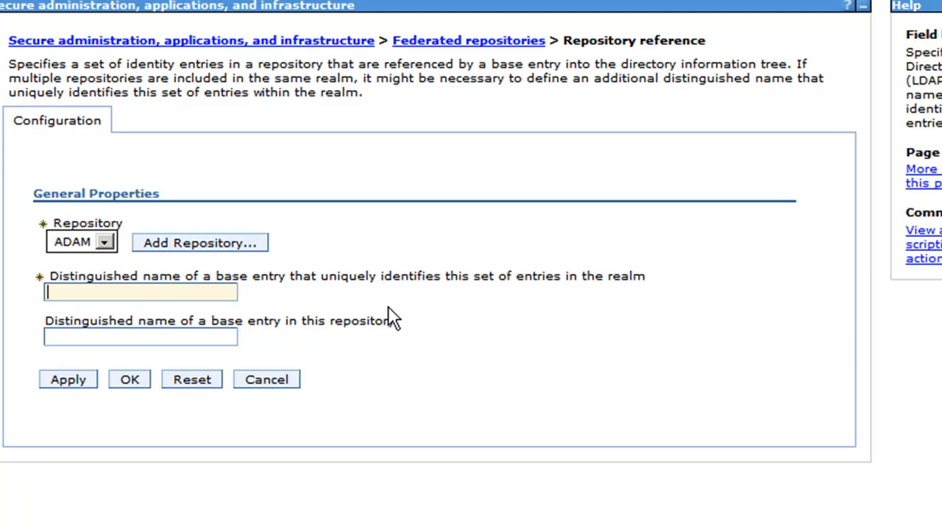